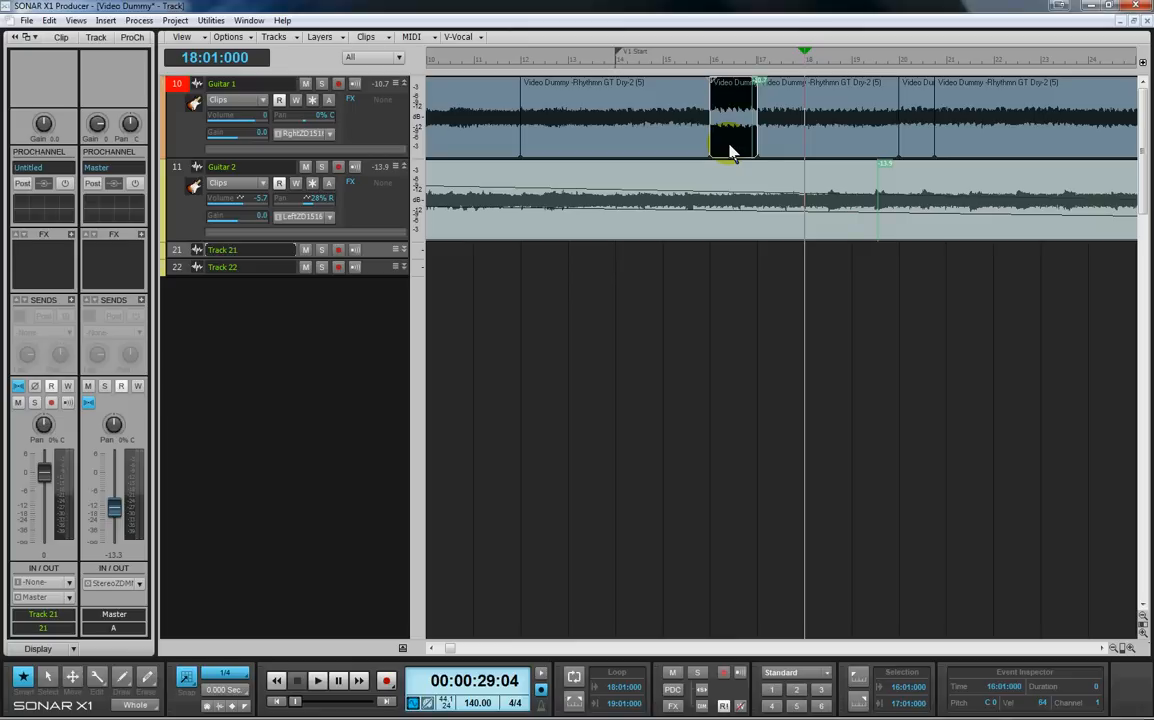
- Bring up the Edit menu for the selected one-measure guitar clip to copy it
right_click(736, 140)
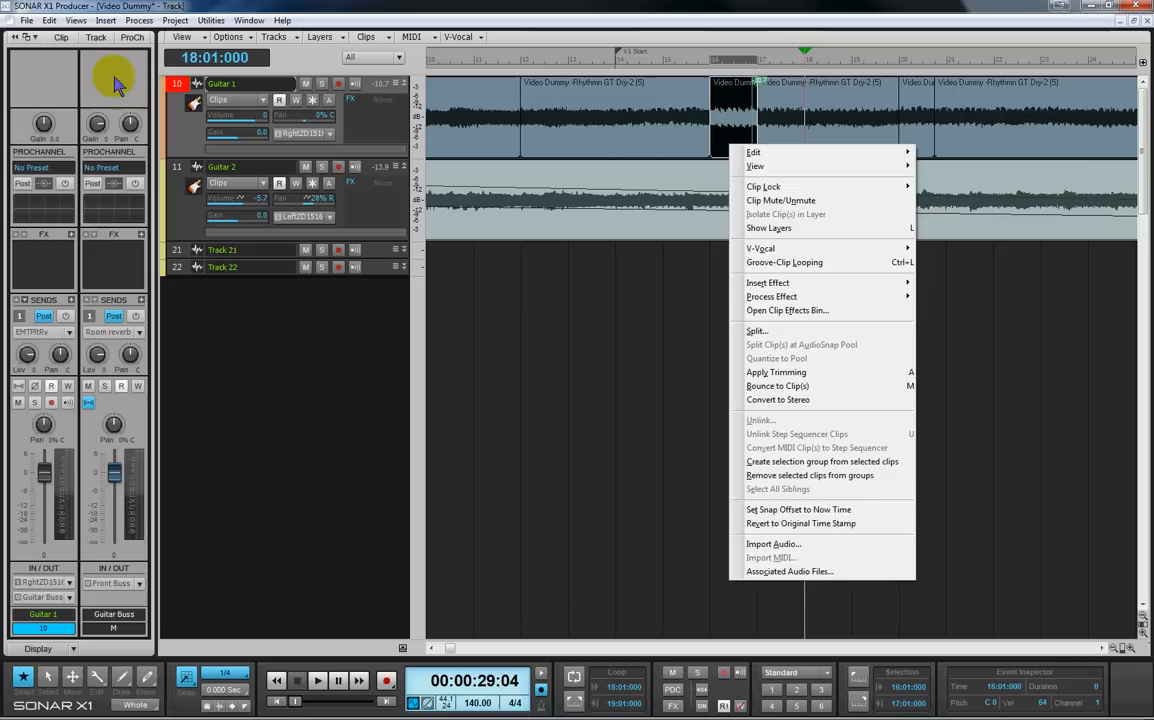
left_click(48, 20)
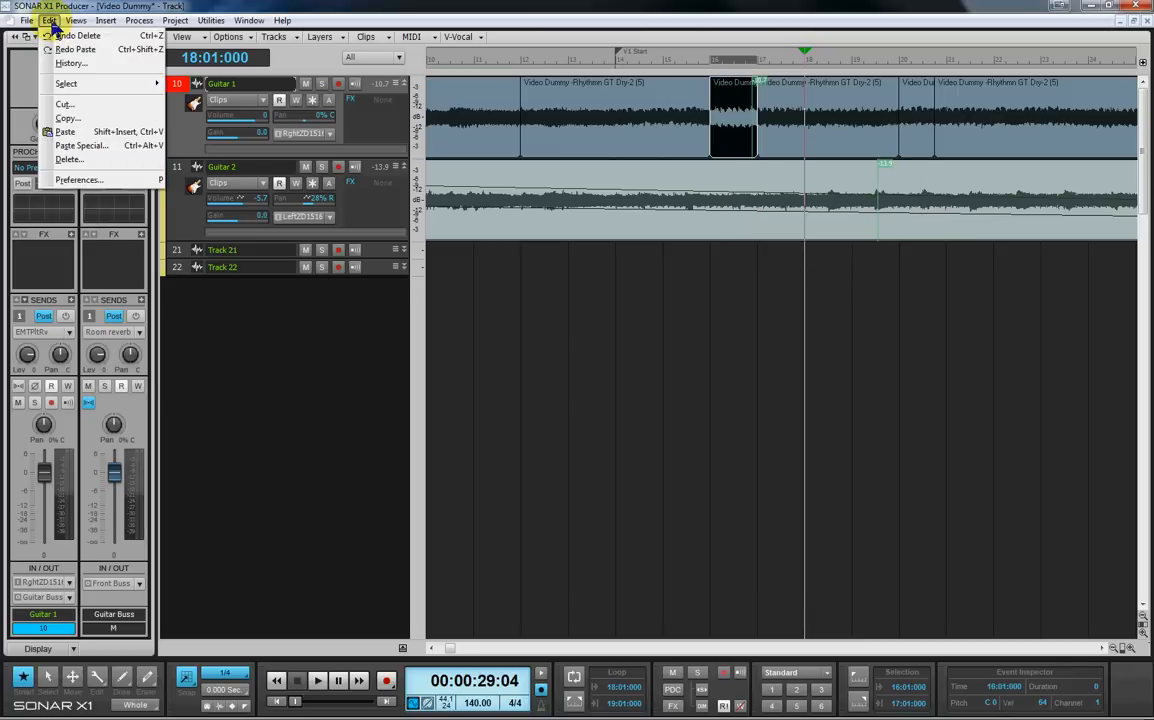
mouse_move(76, 48)
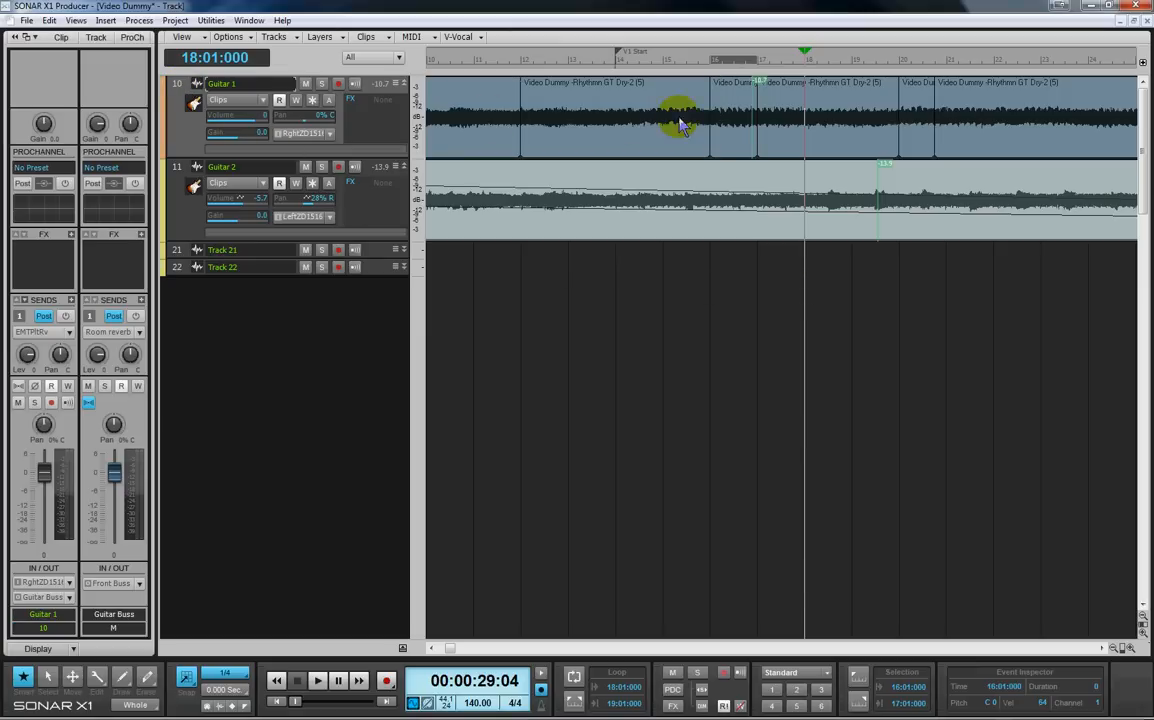
mouse_move(716, 280)
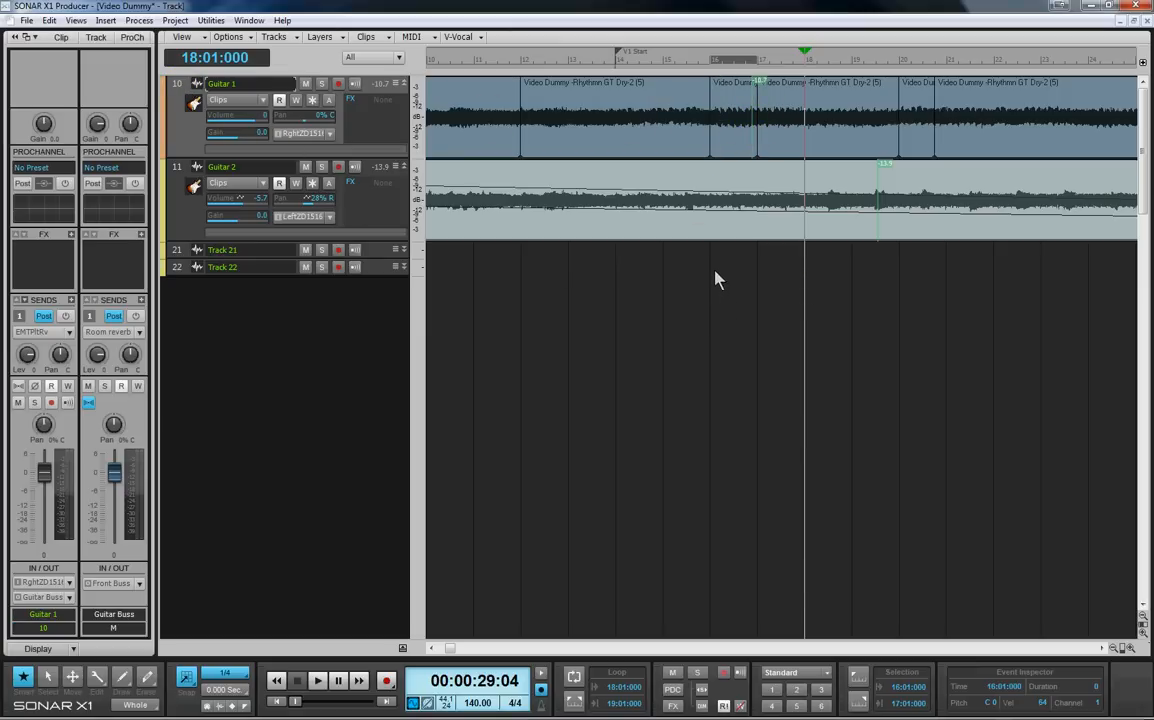
mouse_move(762, 270)
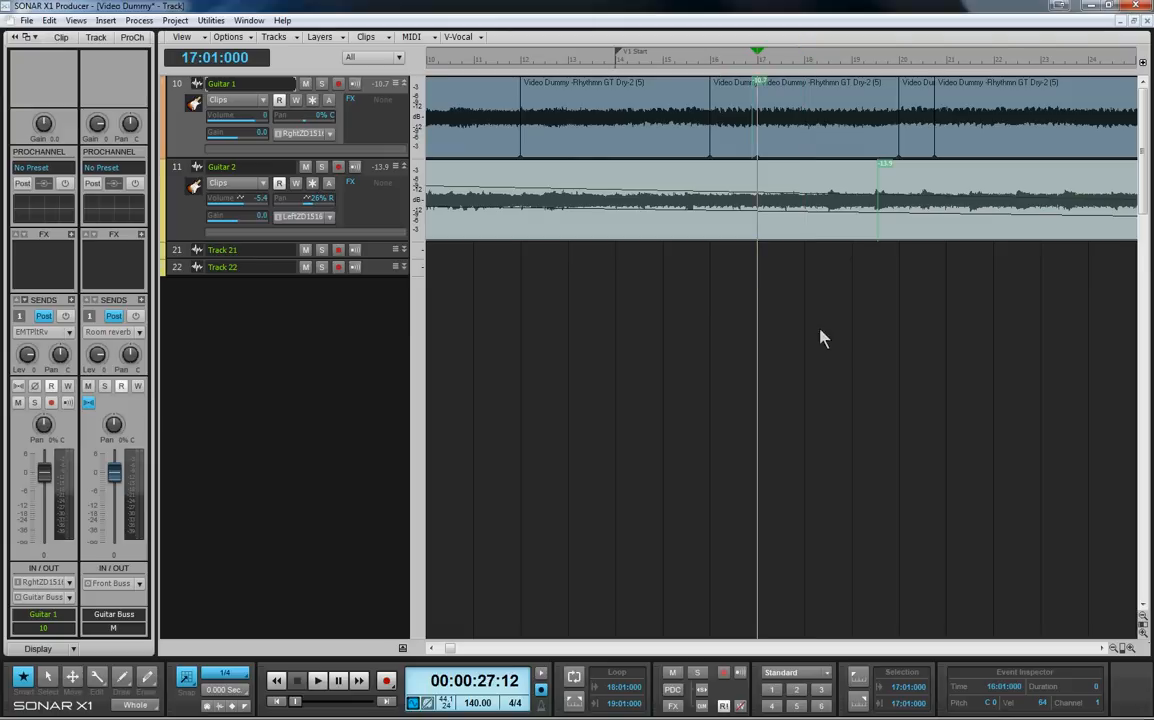
mouse_move(846, 378)
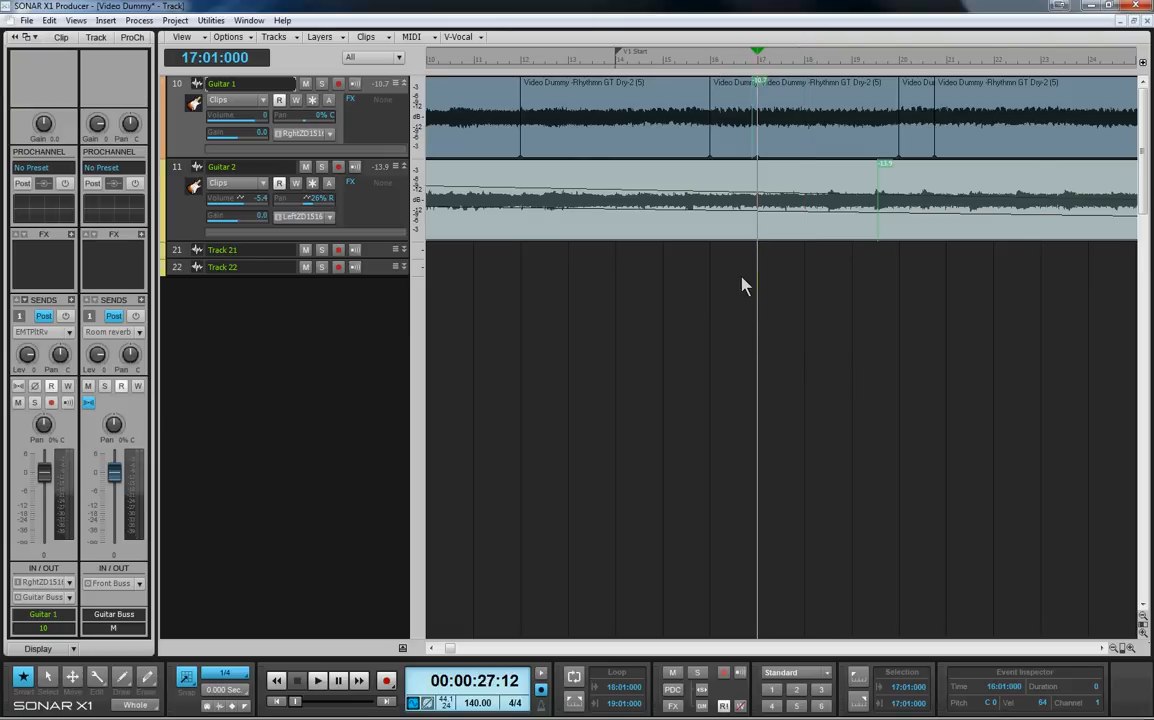
mouse_move(784, 276)
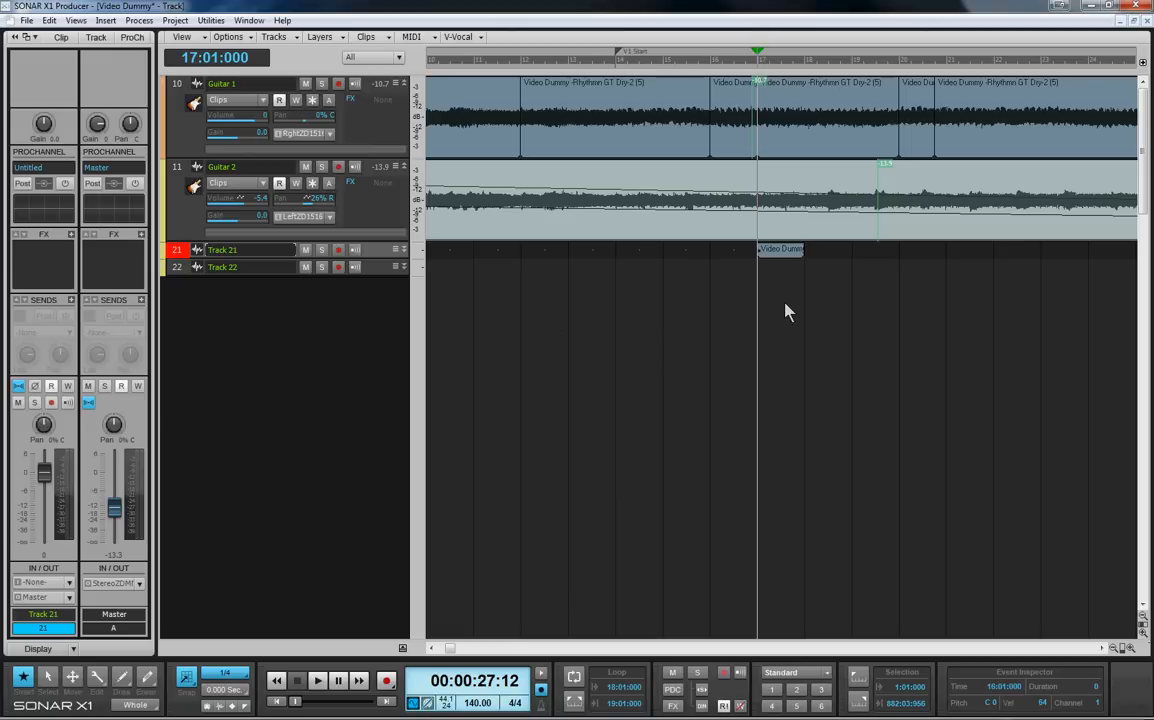
left_click(780, 248)
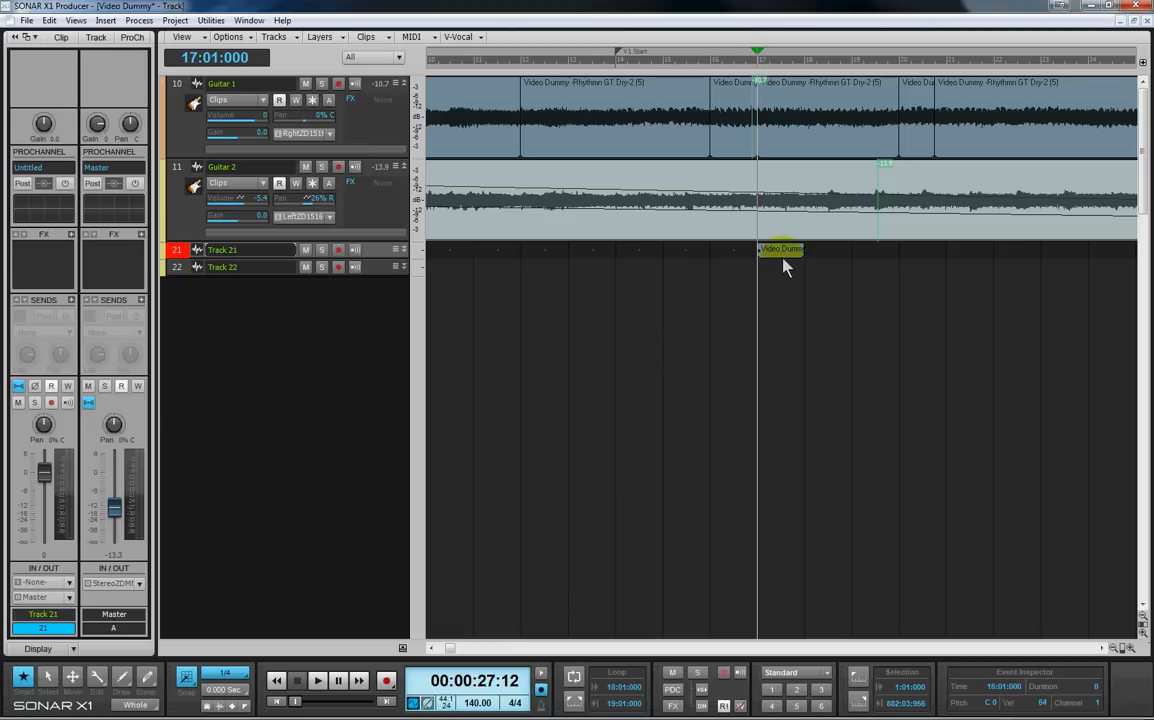
mouse_move(784, 270)
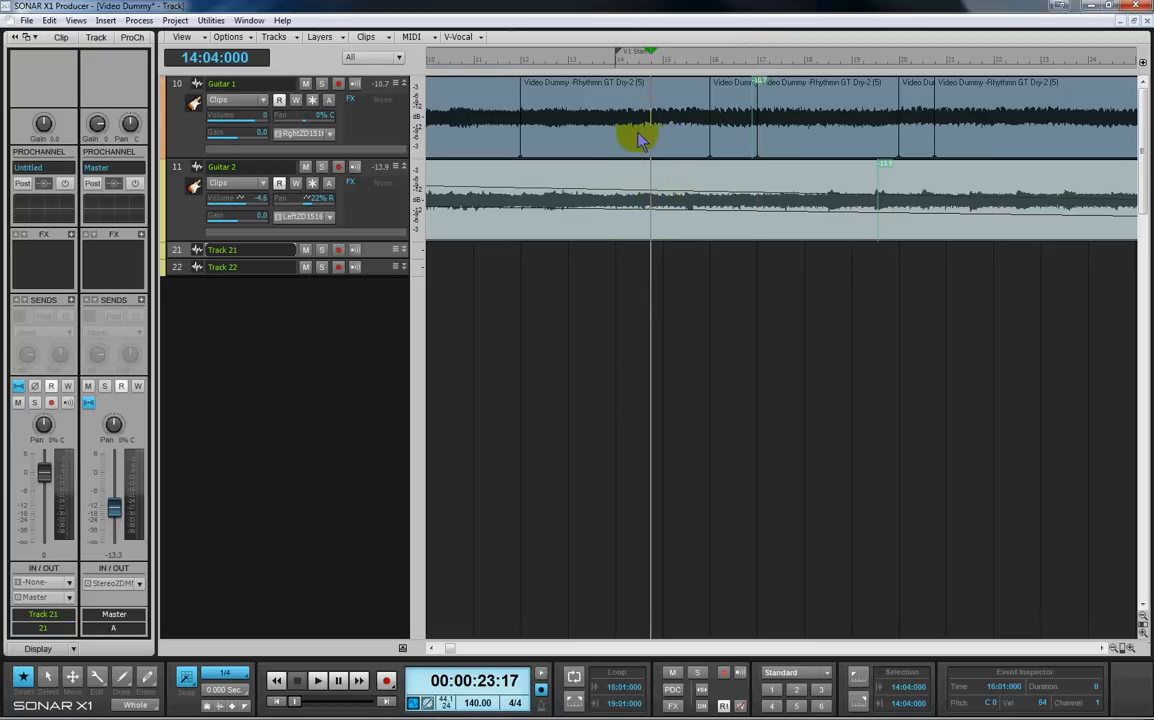
mouse_move(616, 148)
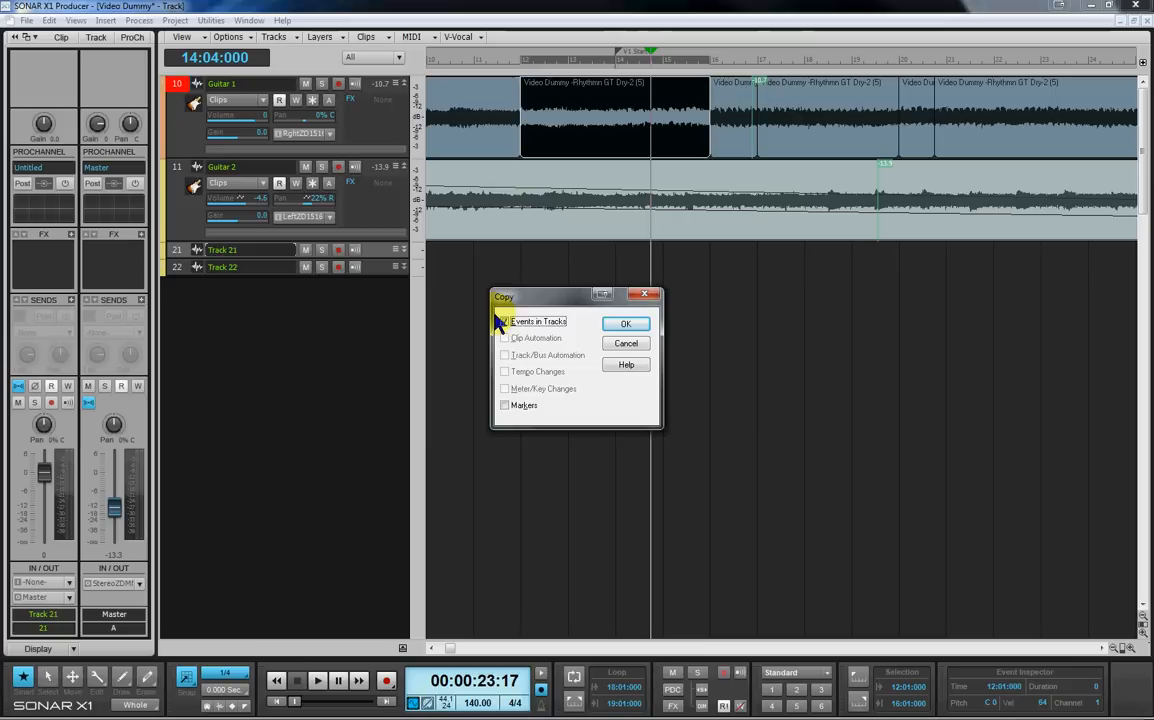
- Copy the clip with only Events in Tracks ticked and automation left out
left_click(506, 320)
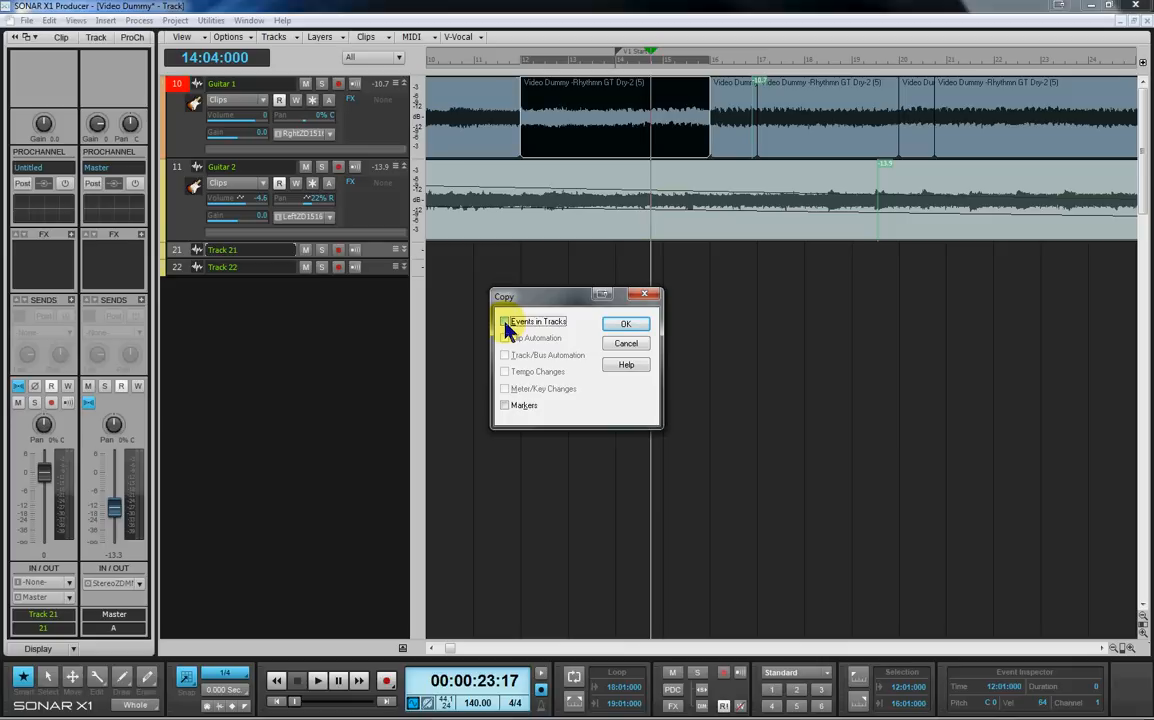
left_click(506, 320)
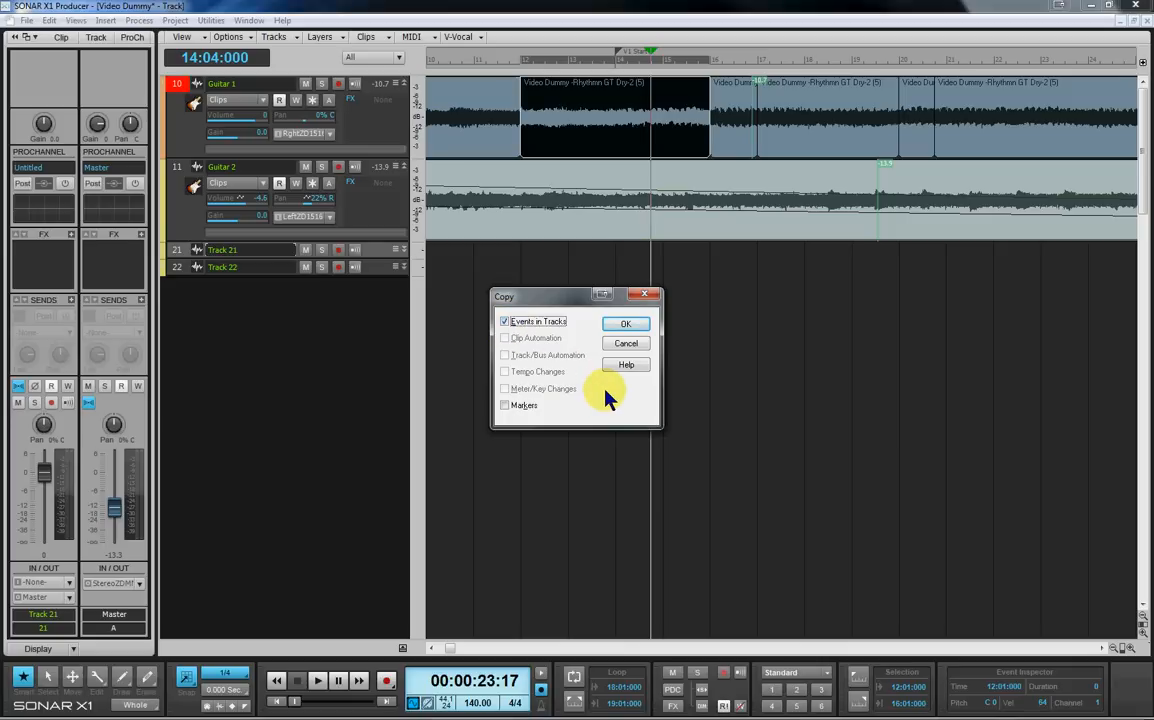
mouse_move(598, 384)
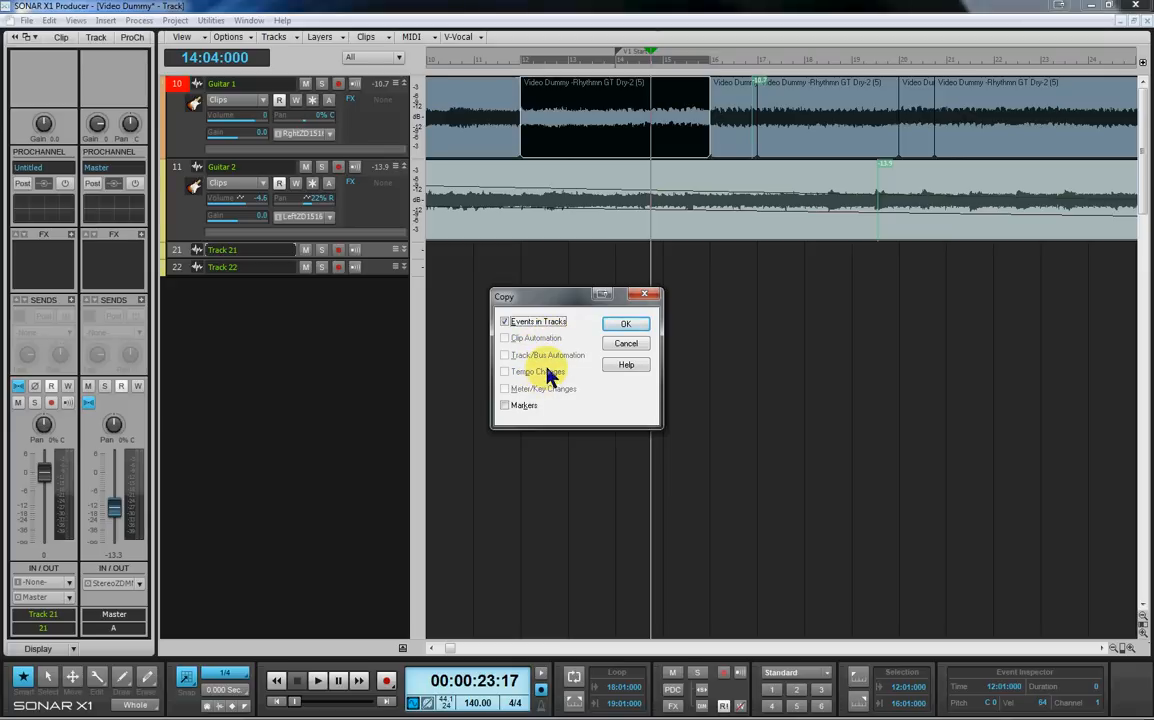
mouse_move(550, 404)
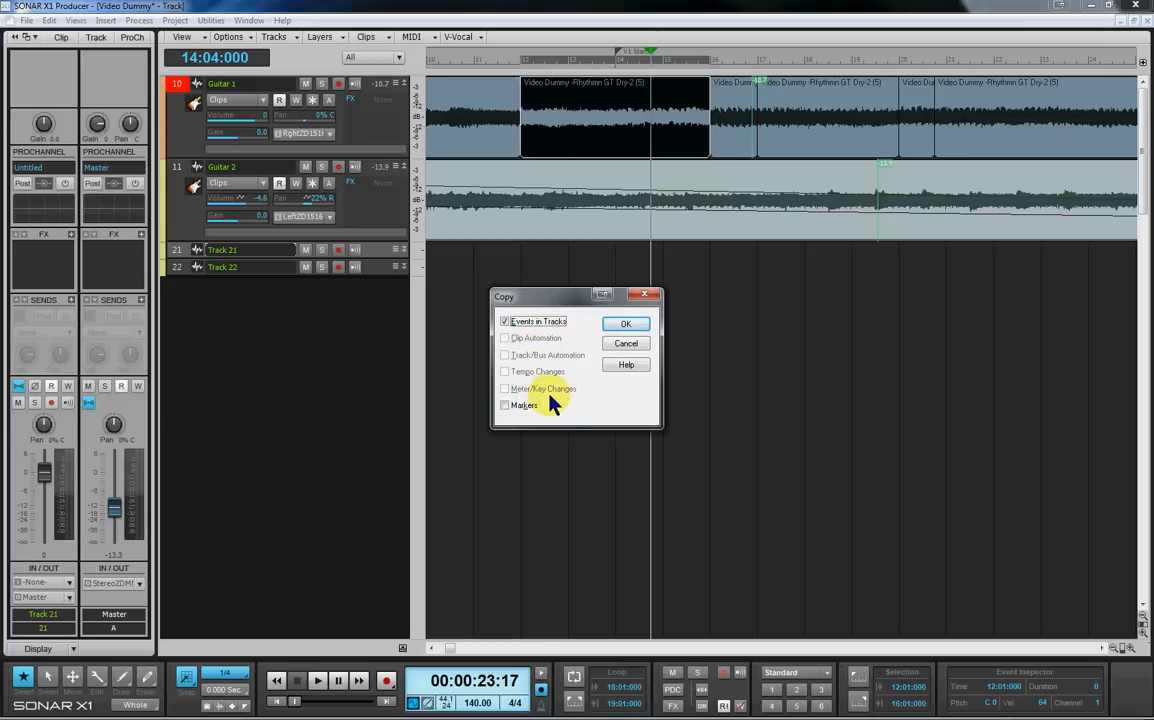
mouse_move(600, 420)
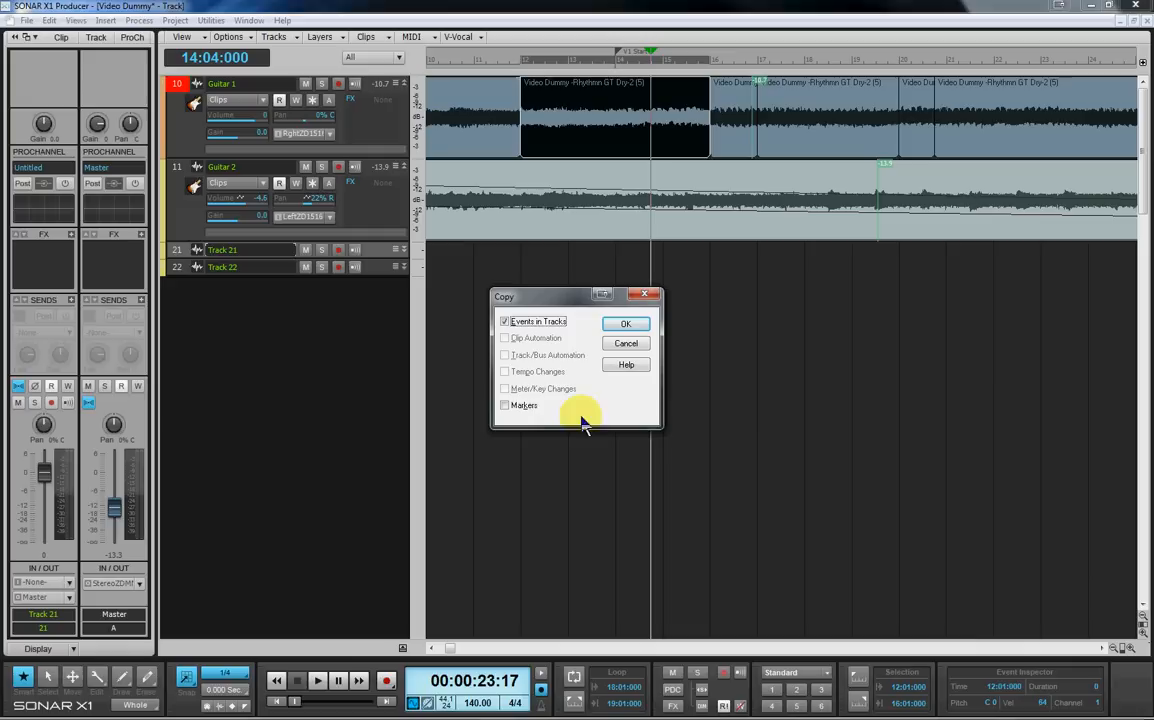
mouse_move(576, 384)
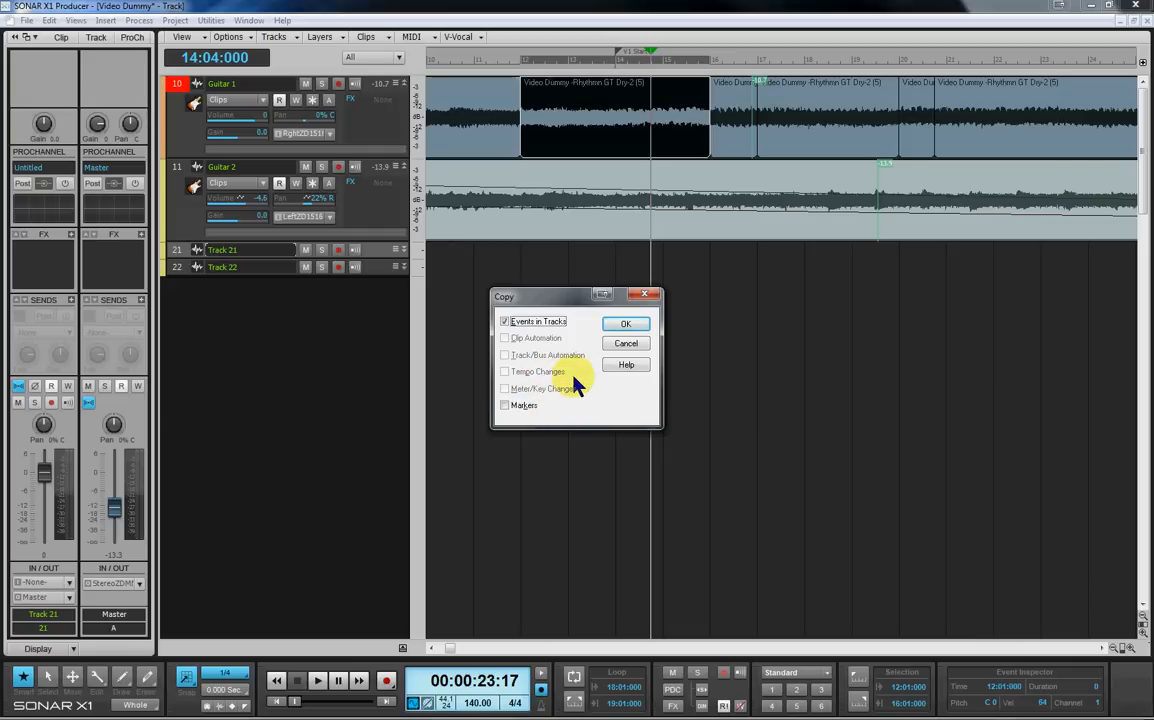
mouse_move(586, 384)
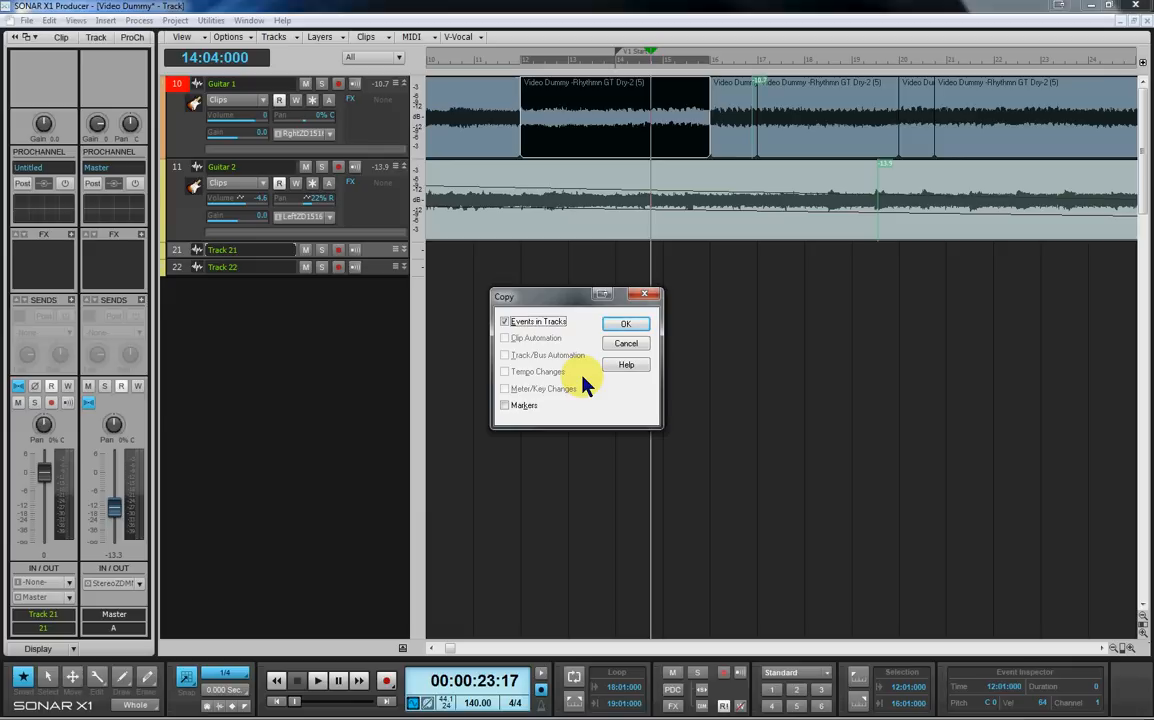
left_click(624, 324)
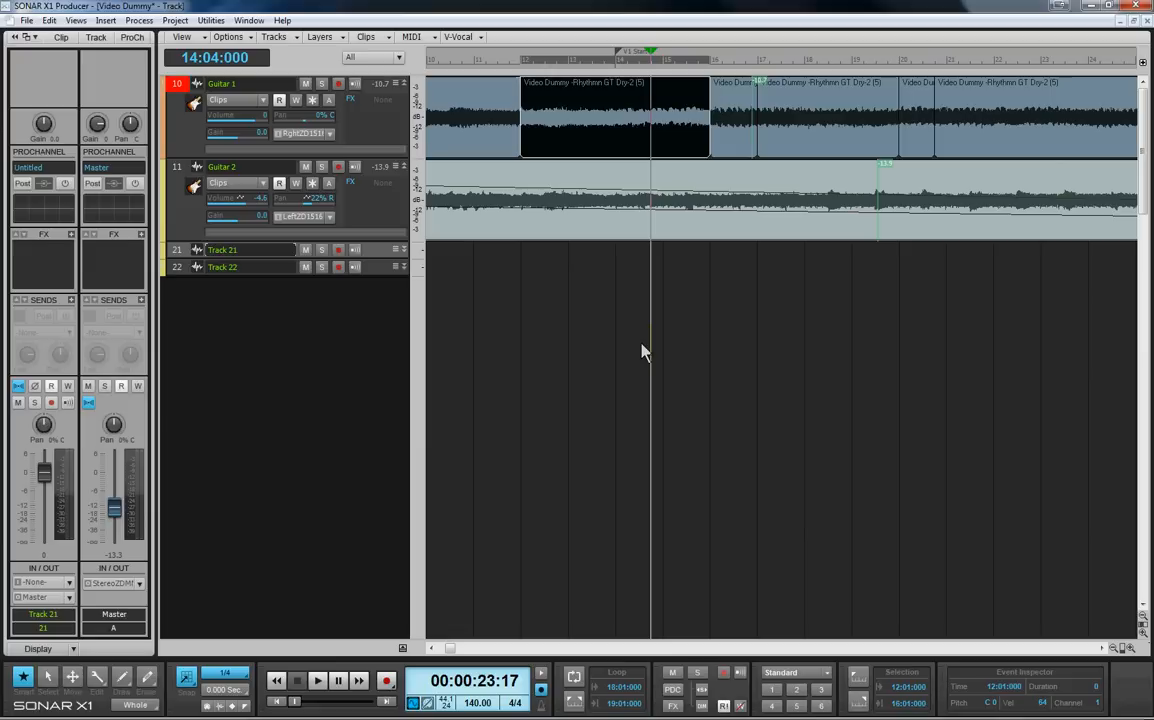
mouse_move(680, 290)
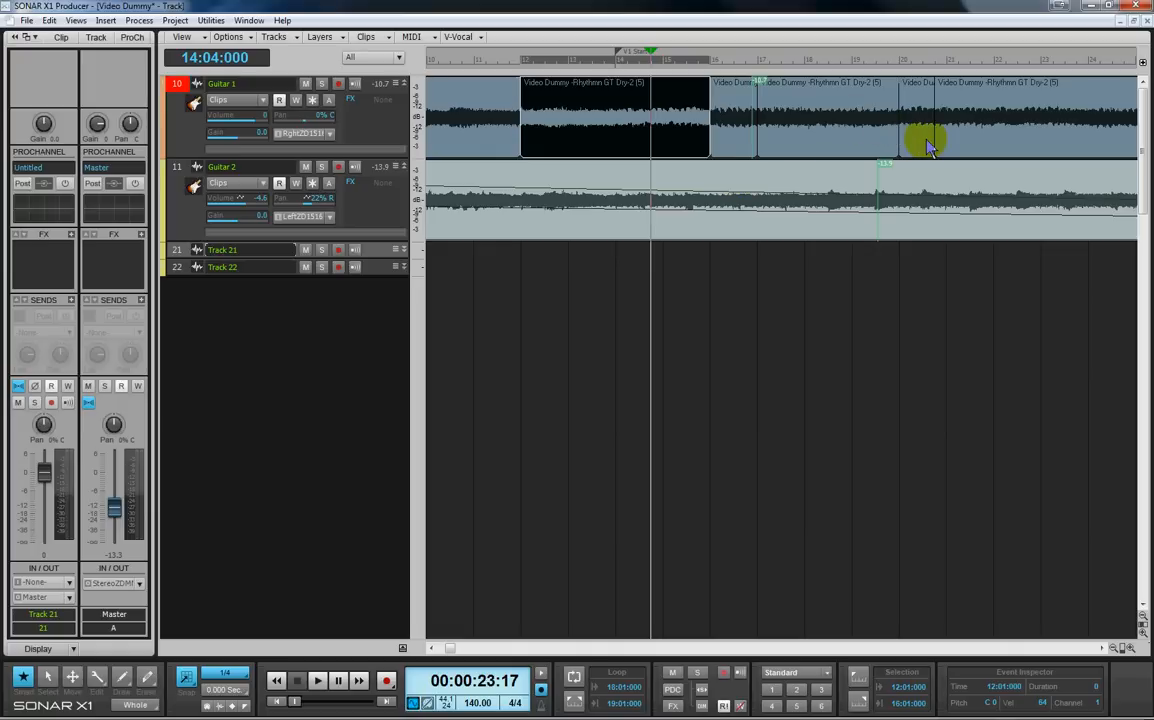
mouse_move(912, 148)
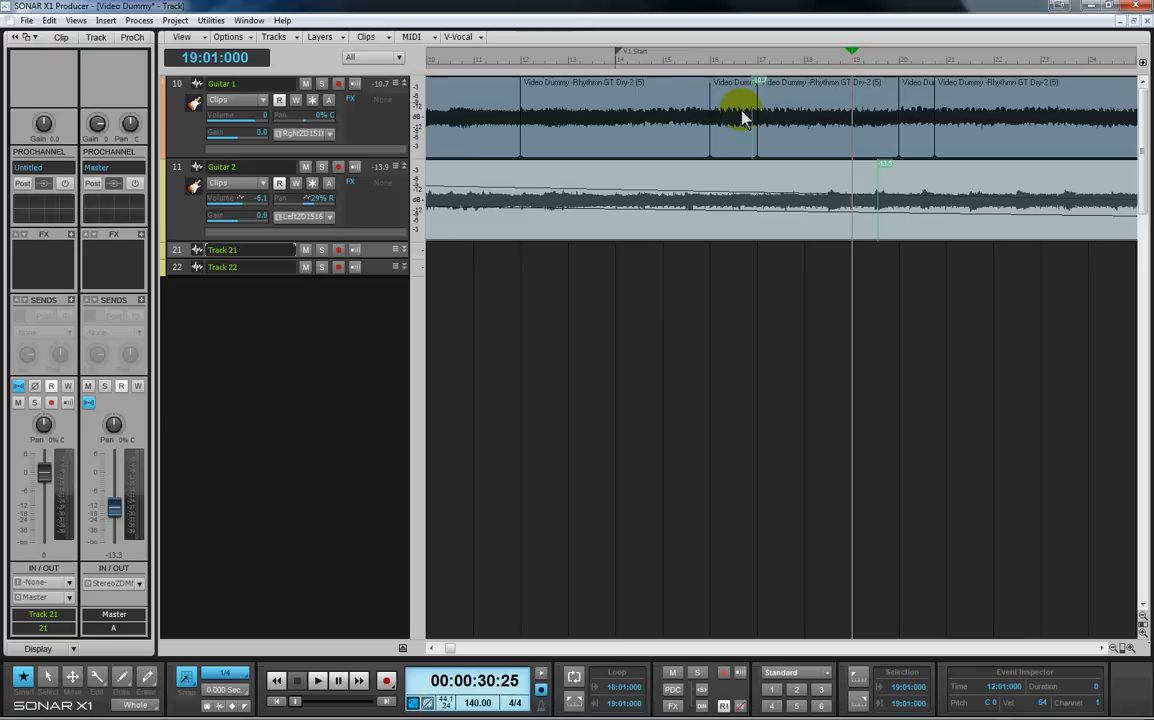
mouse_move(724, 152)
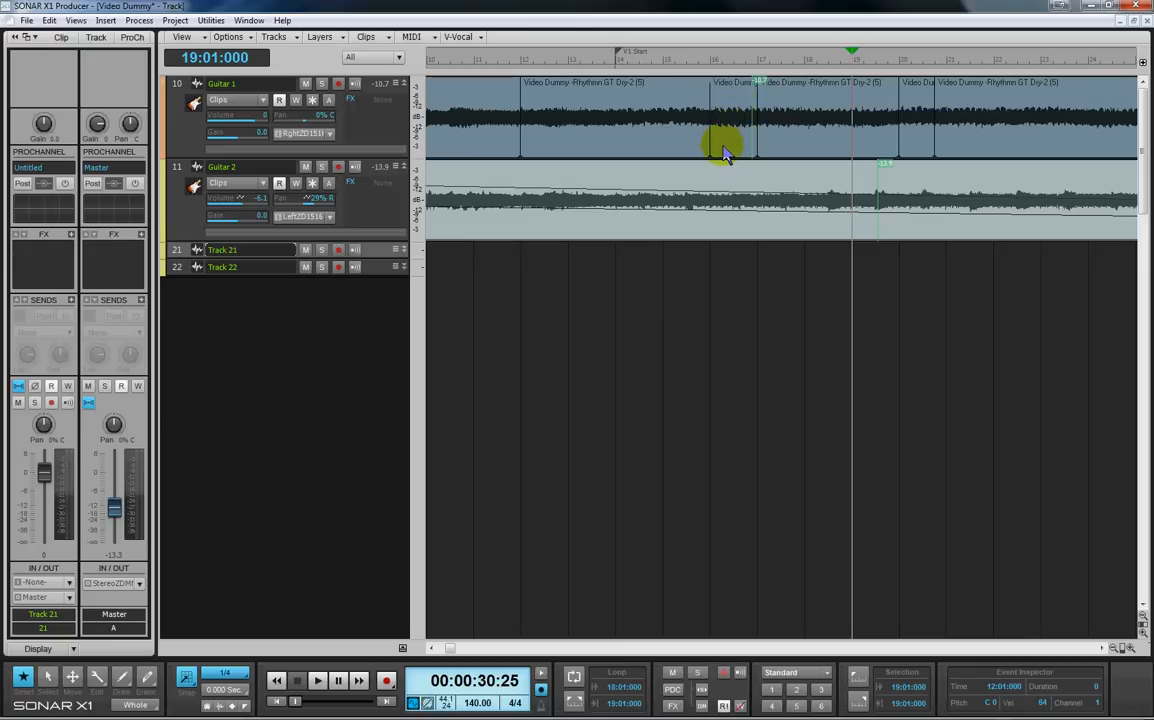
mouse_move(790, 140)
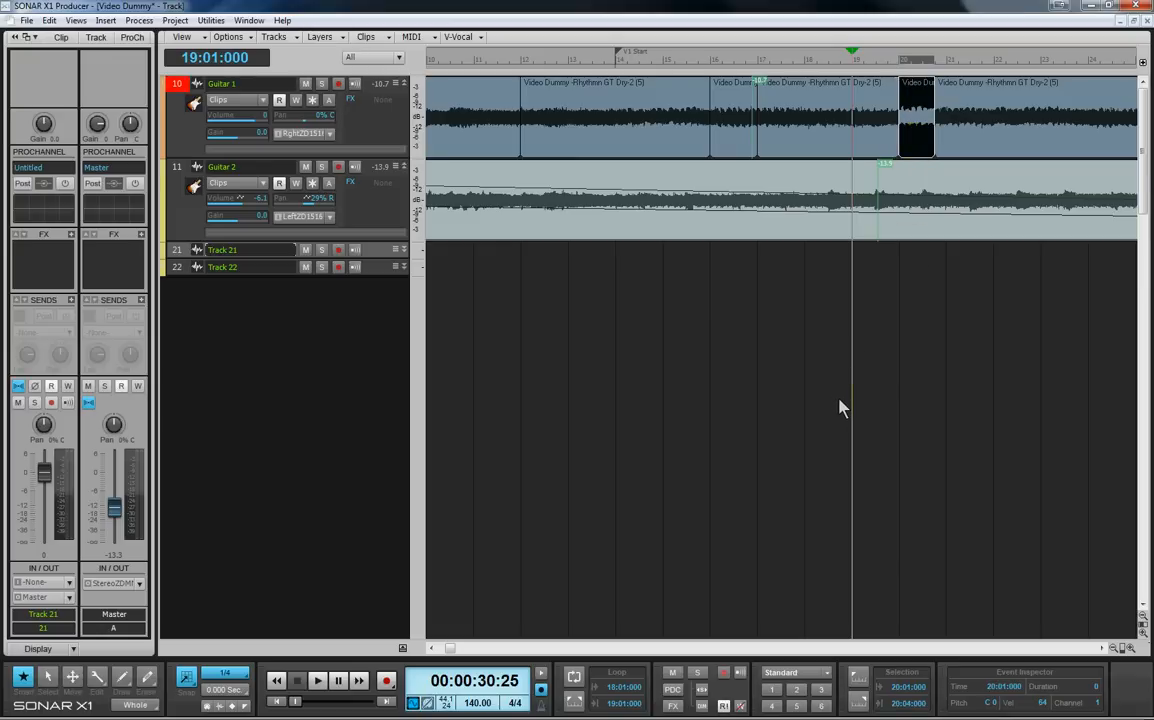
mouse_move(818, 336)
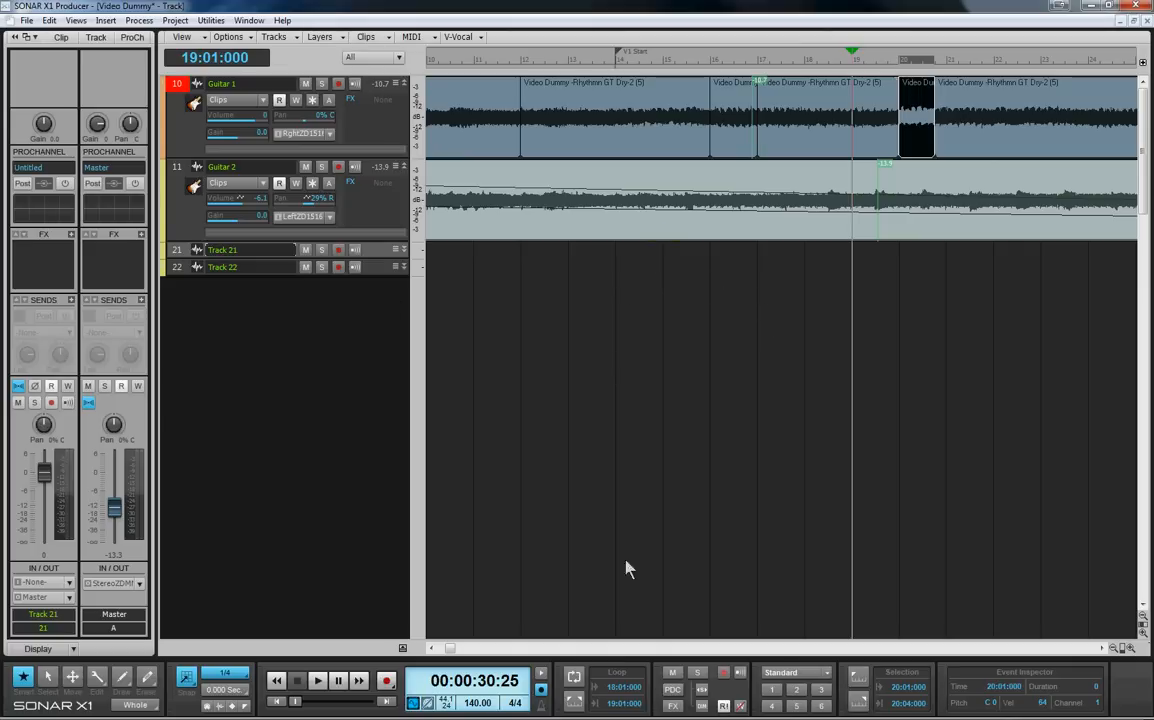
- Select the single-measure clip split at bar 19 on the first guitar track
left_click(432, 648)
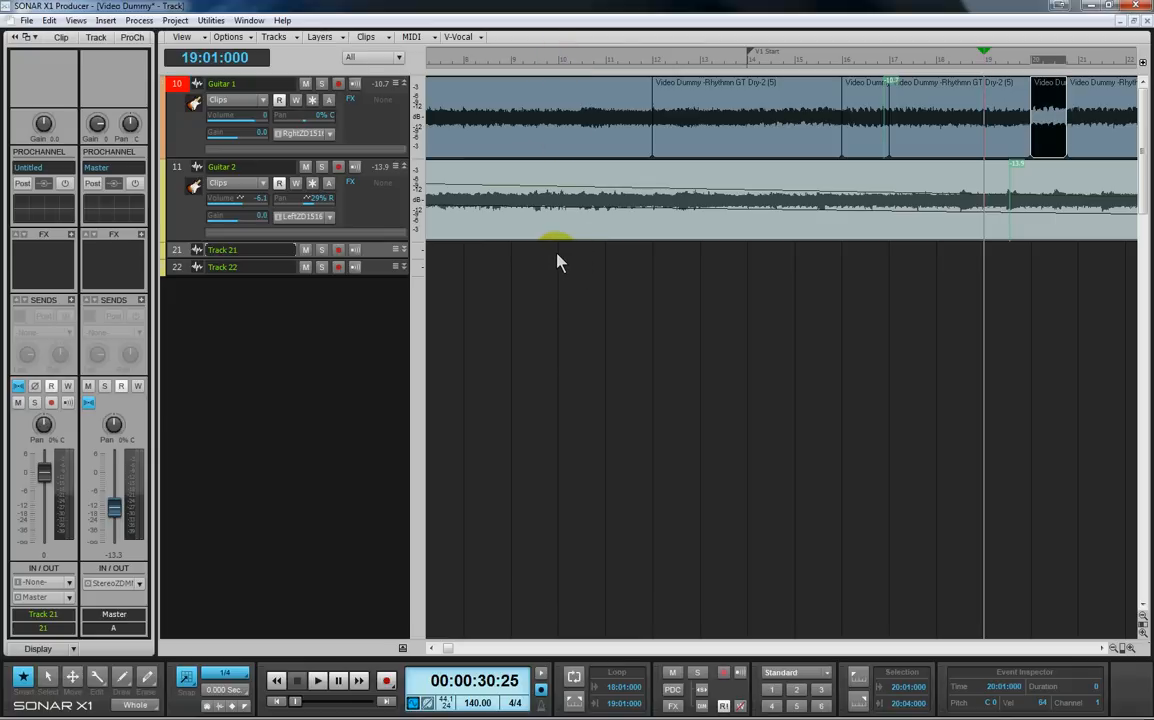
left_click(558, 60)
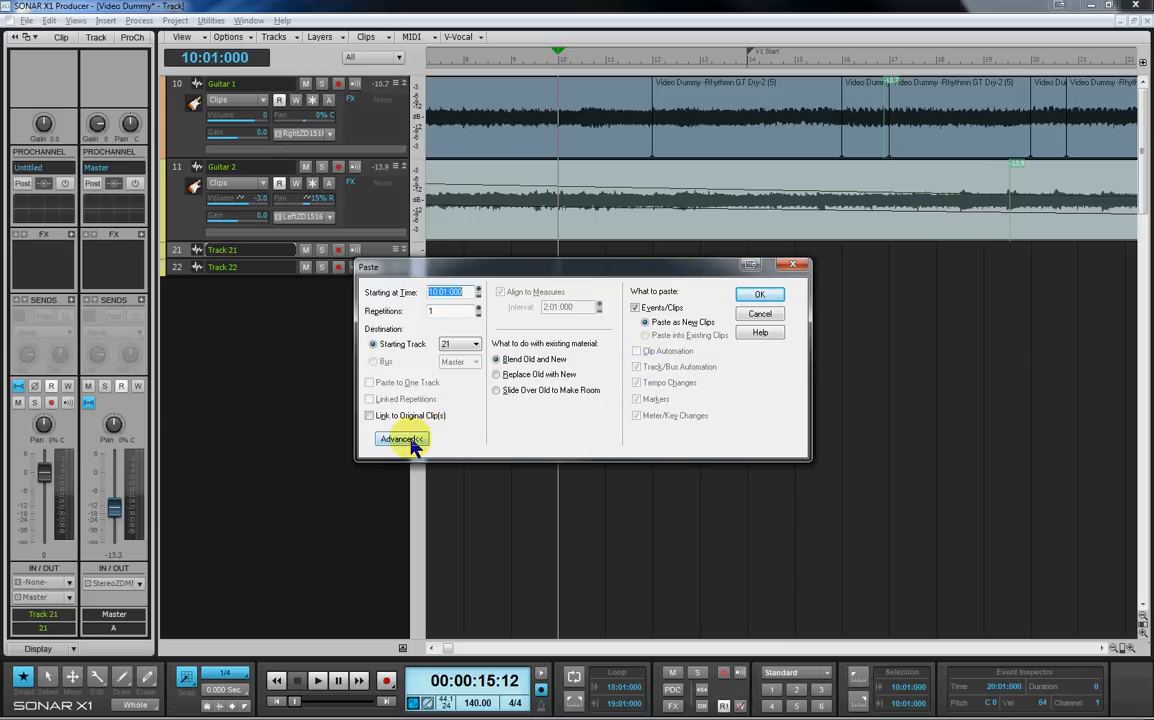
left_click(400, 440)
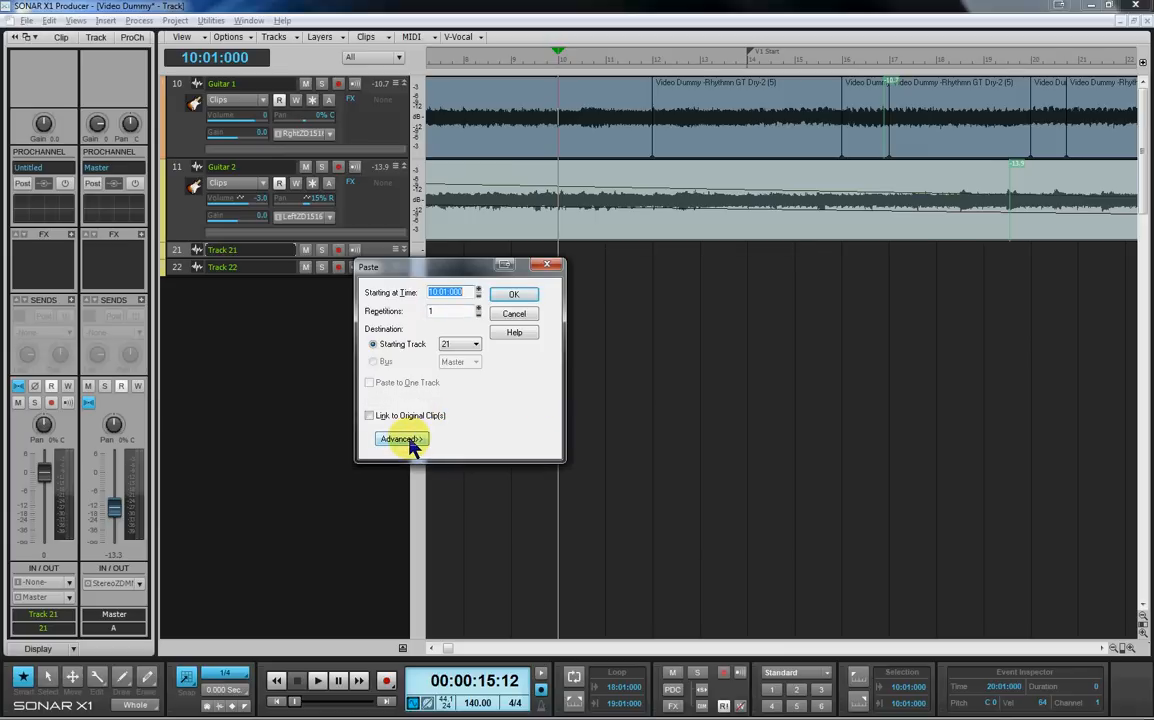
left_click(400, 440)
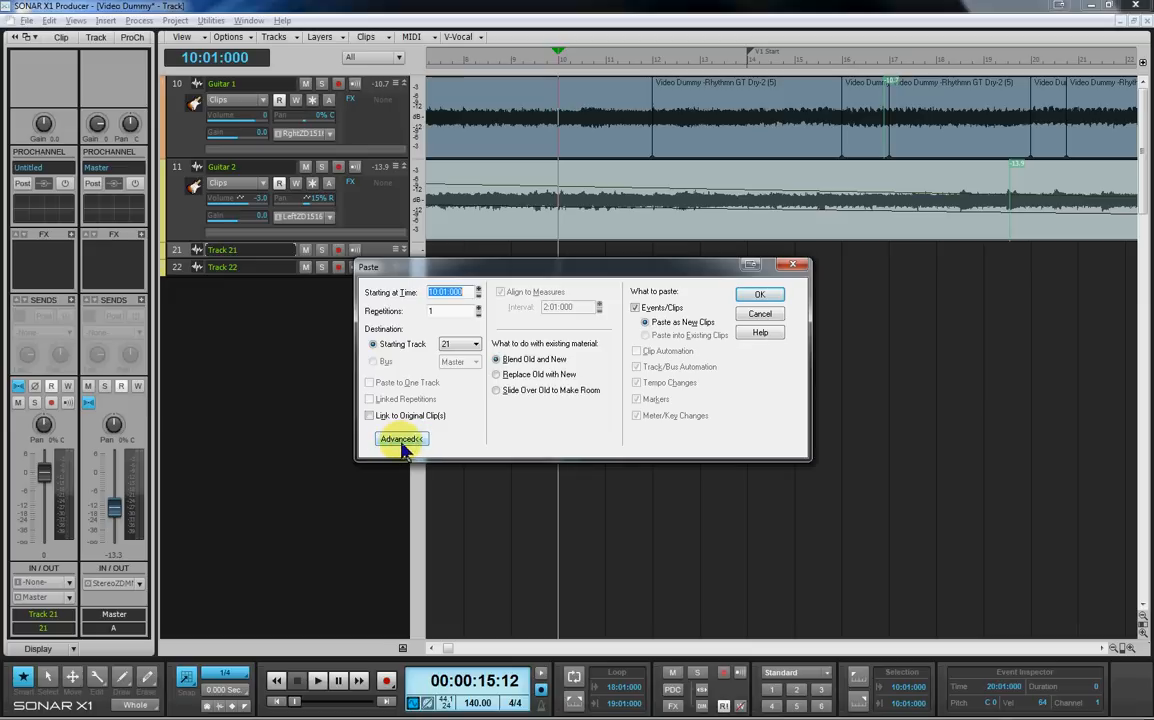
mouse_move(470, 438)
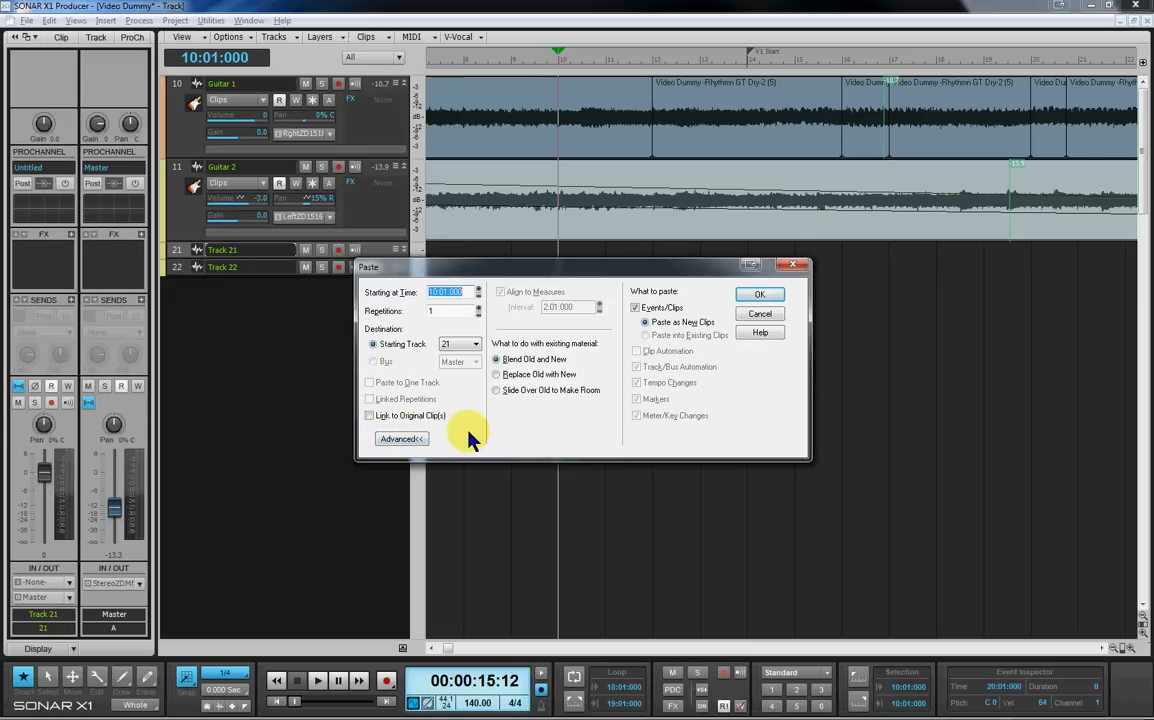
mouse_move(564, 250)
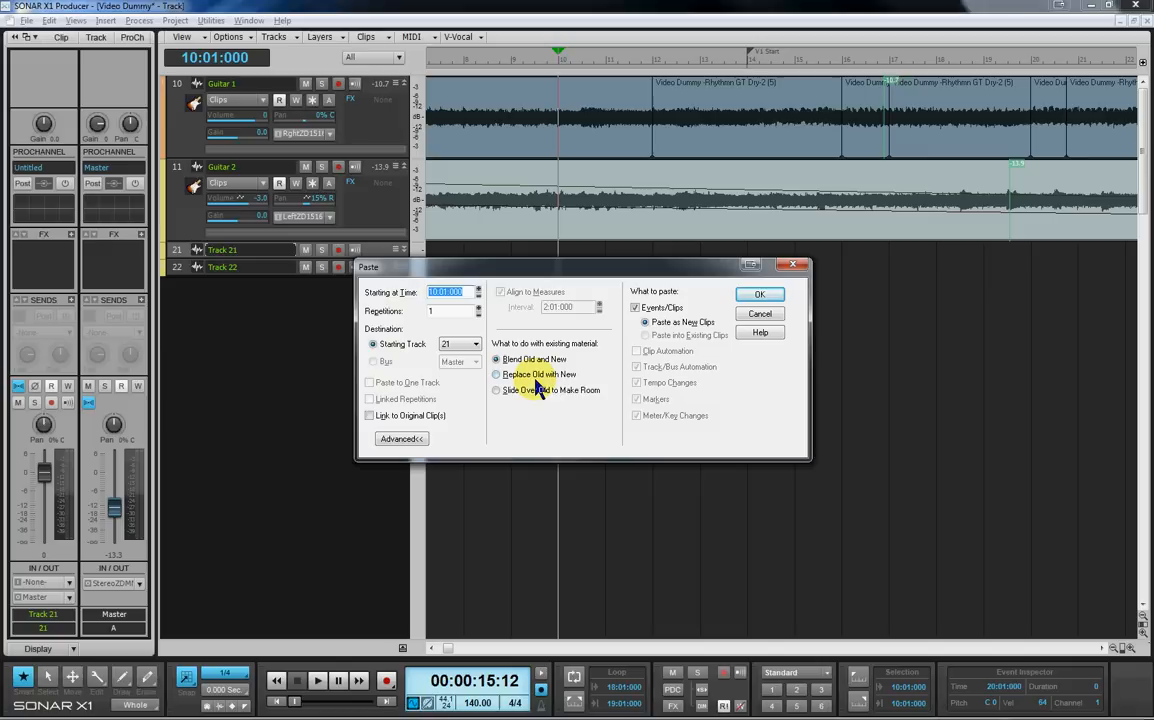
left_click(496, 360)
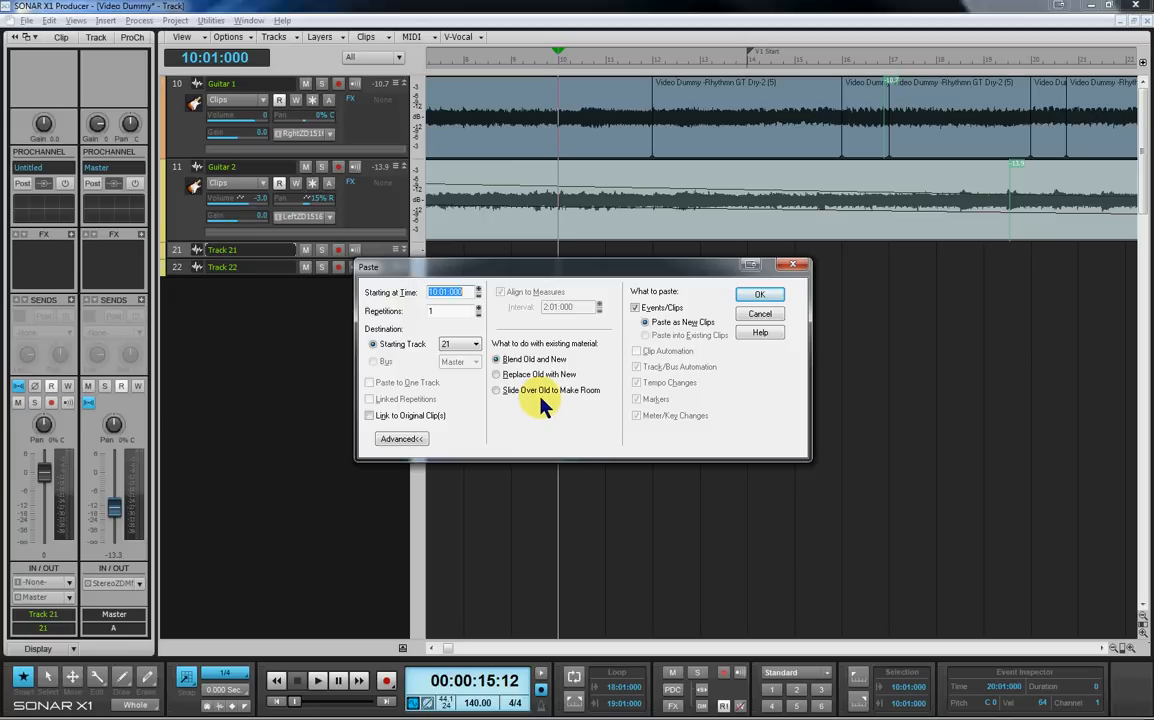
mouse_move(530, 410)
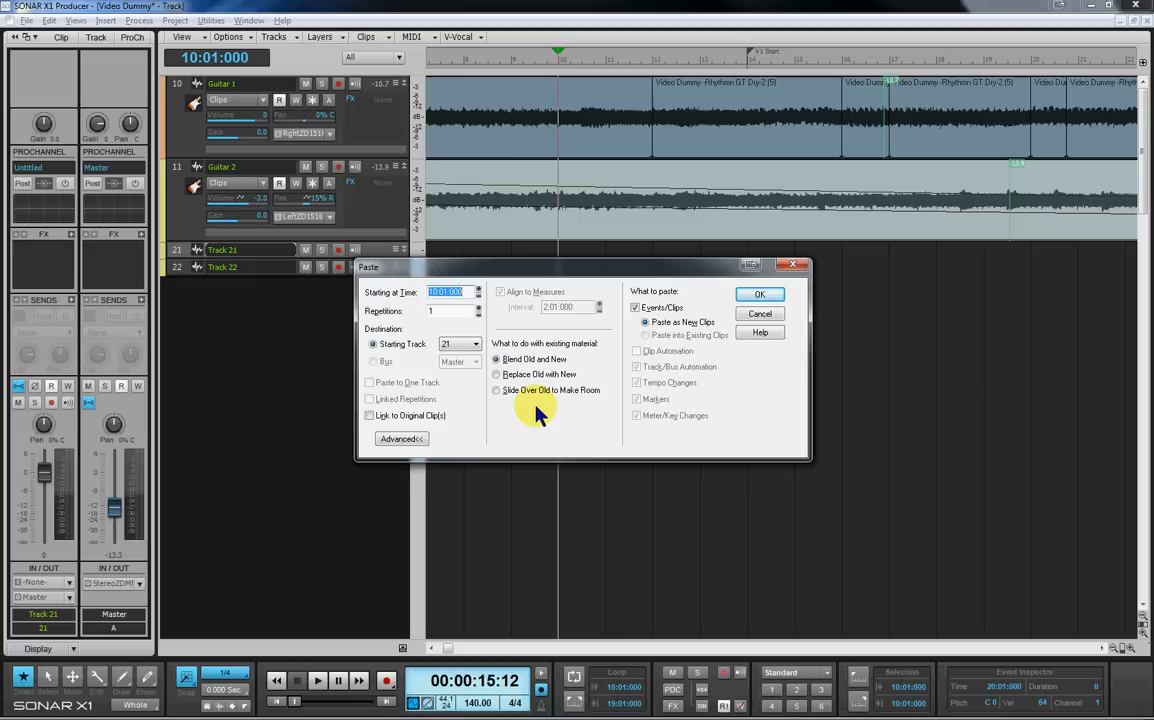
mouse_move(628, 288)
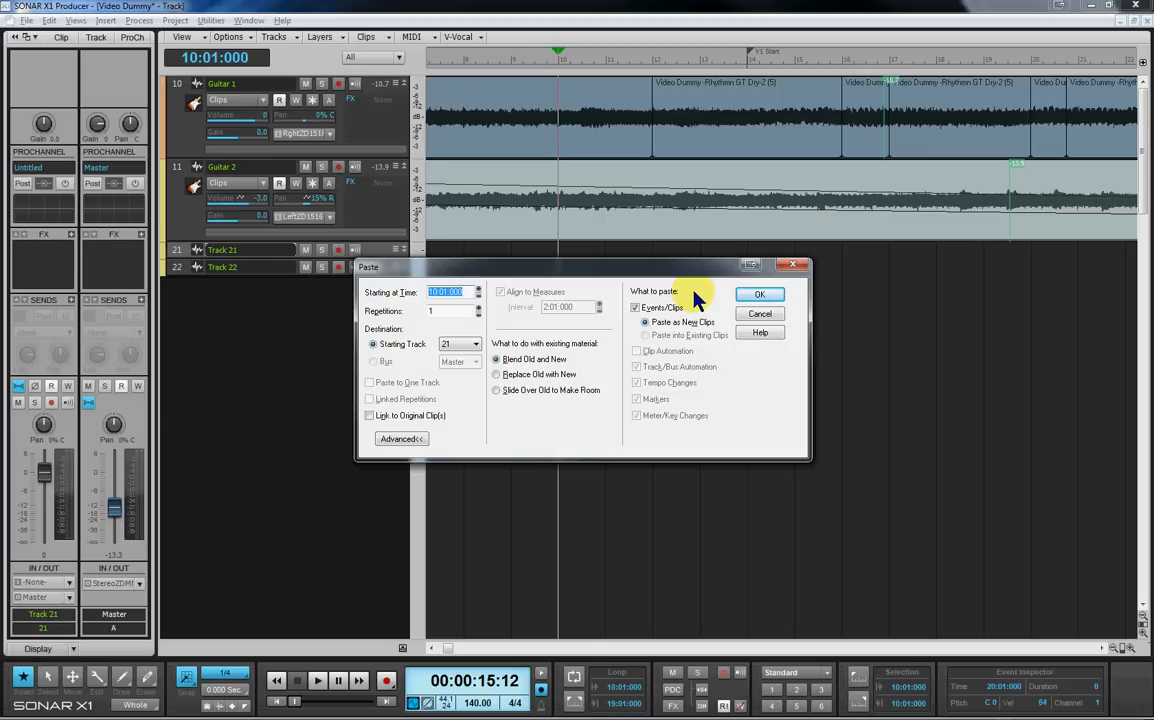
mouse_move(672, 276)
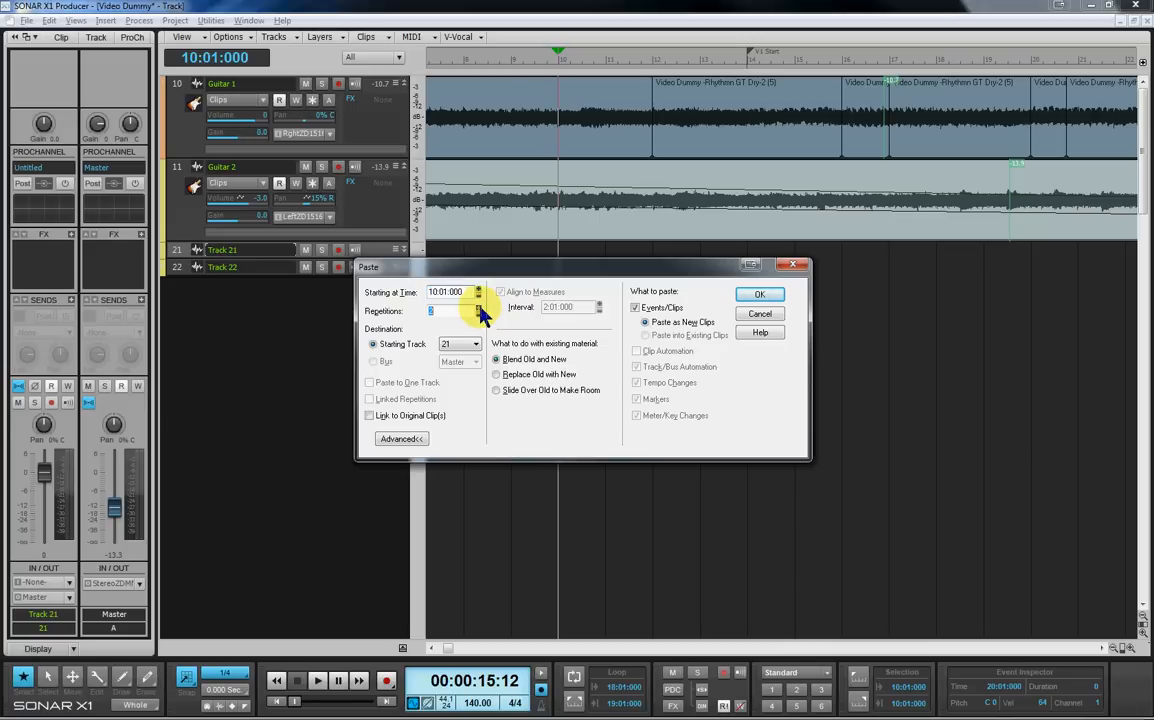
left_click(500, 292)
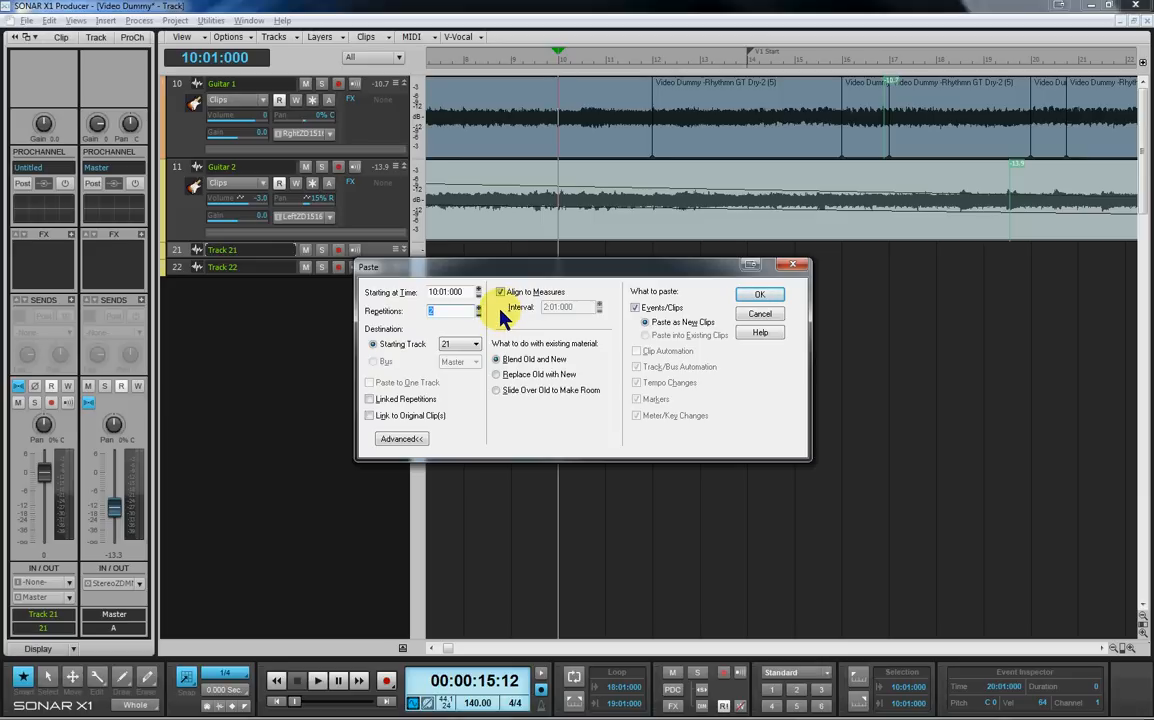
mouse_move(518, 330)
type("3")
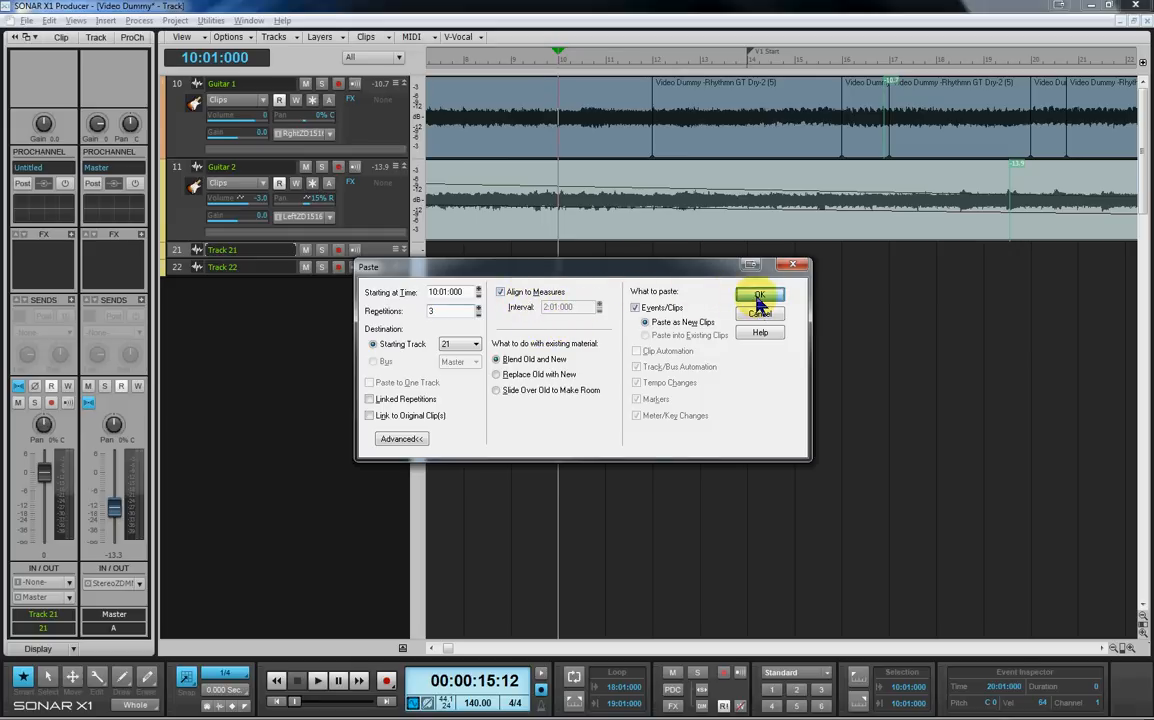
- Apply the paste of three measure-aligned copies onto the third track
left_click(760, 300)
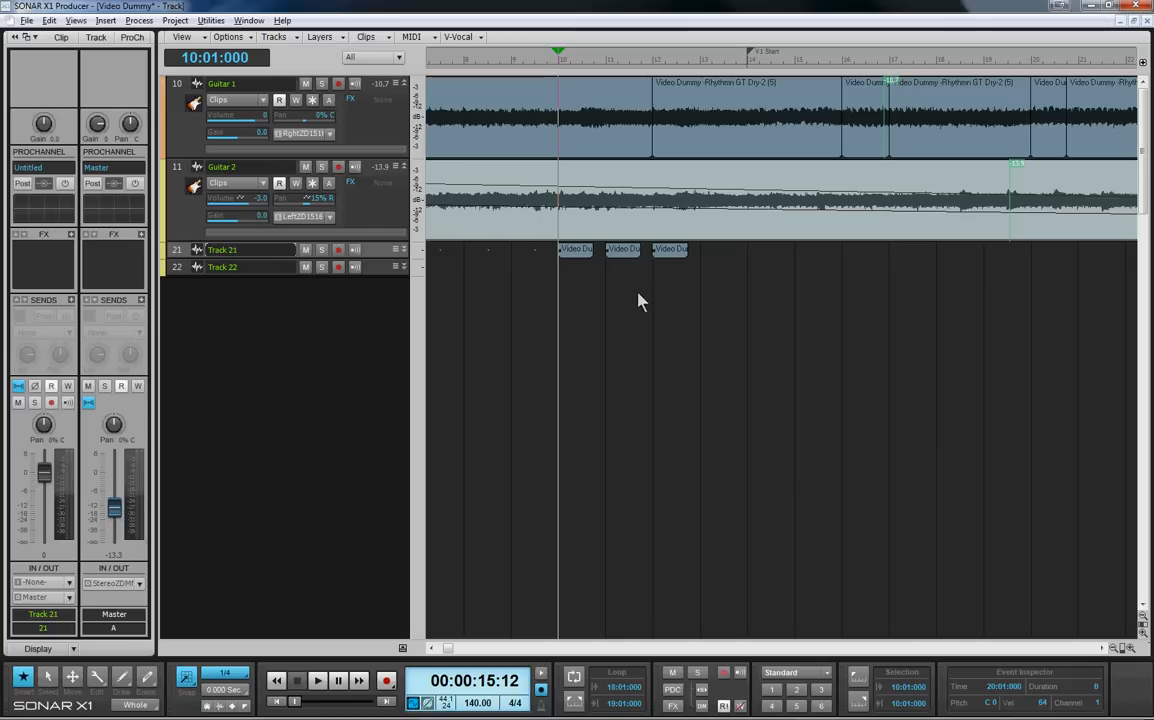
mouse_move(584, 296)
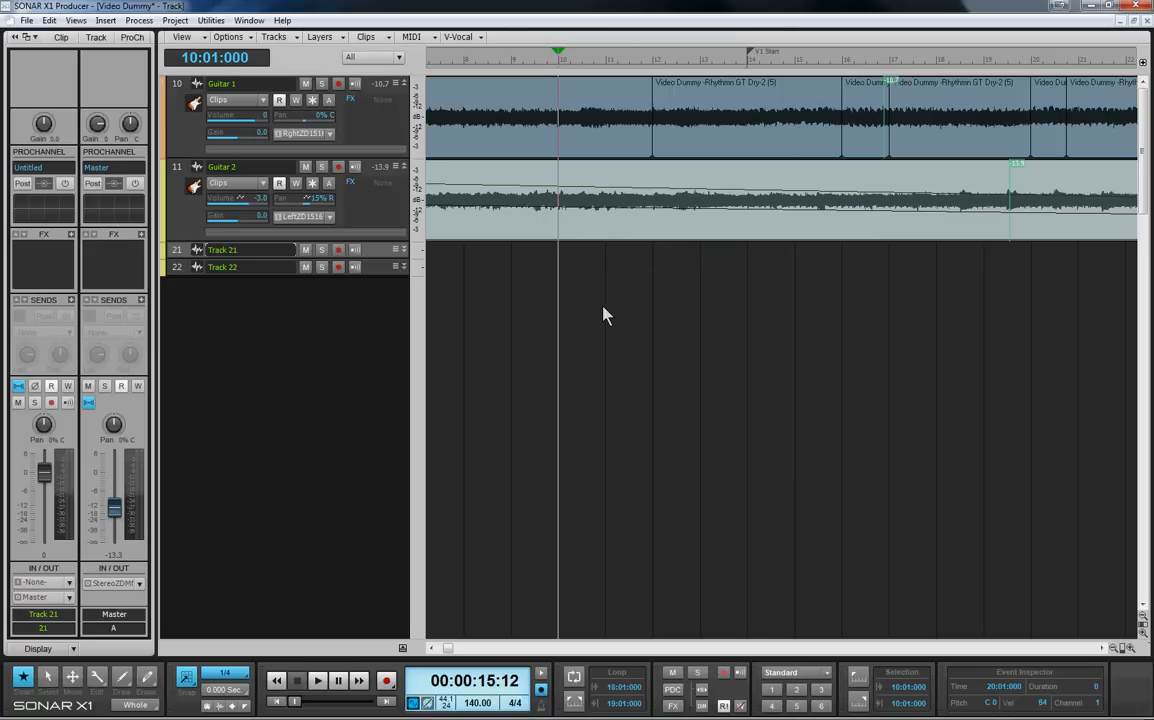
mouse_move(612, 308)
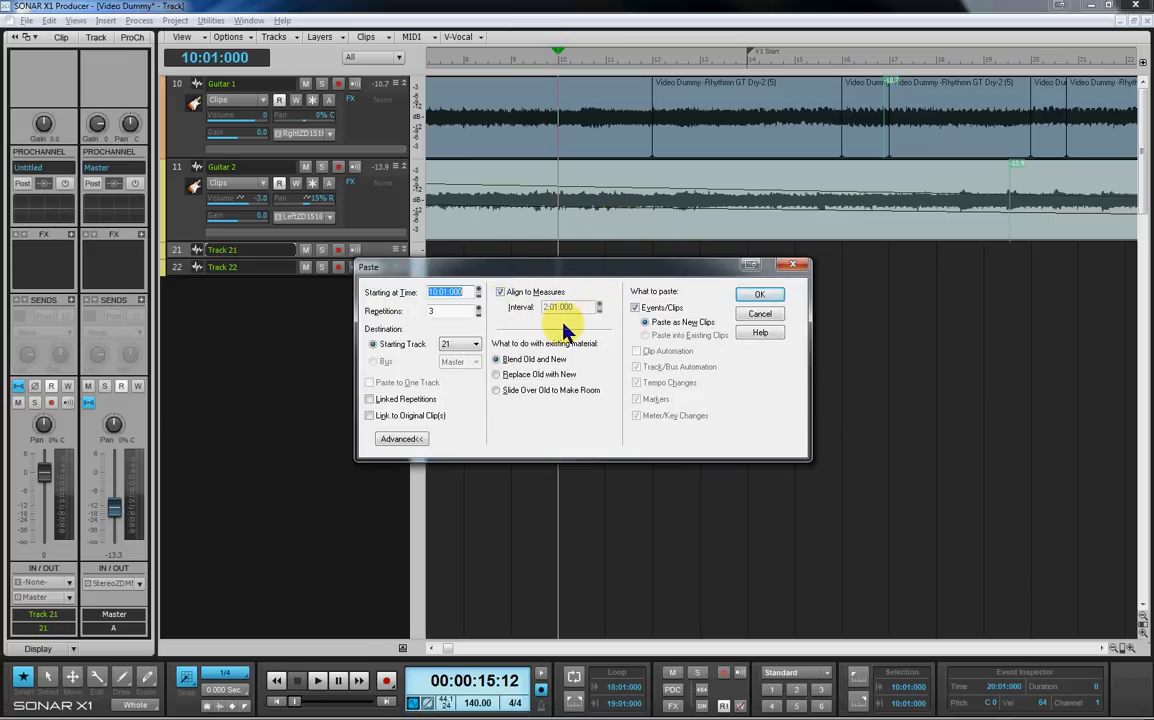
mouse_move(548, 320)
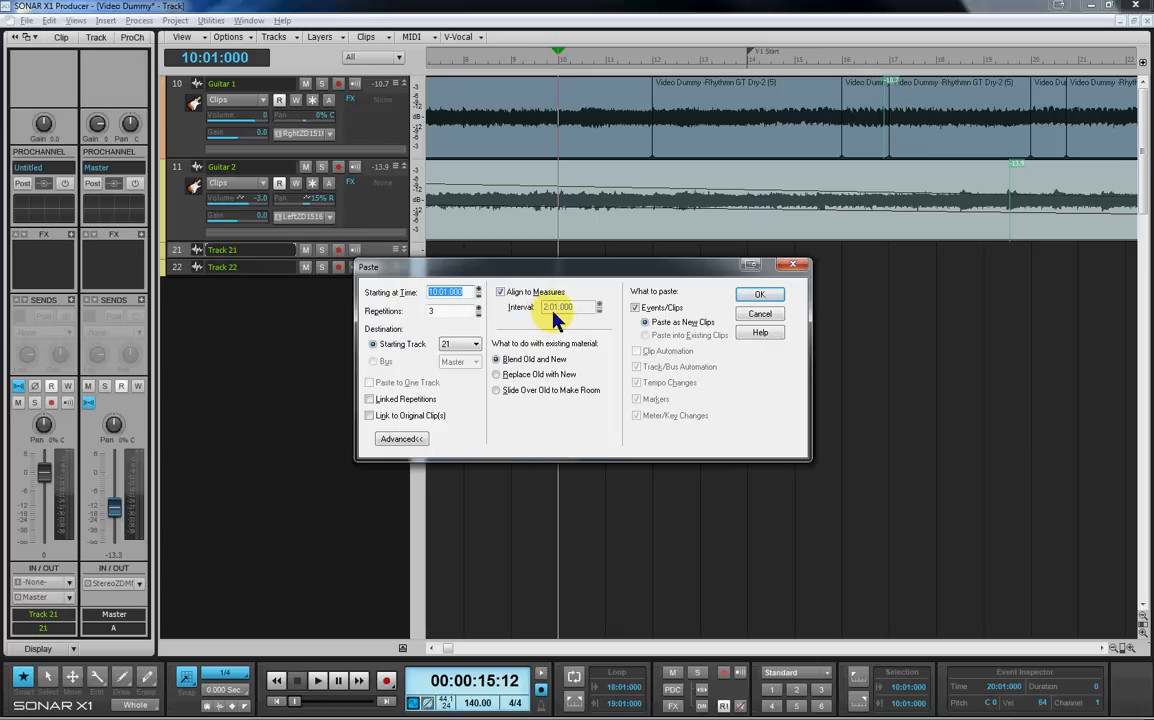
mouse_move(524, 330)
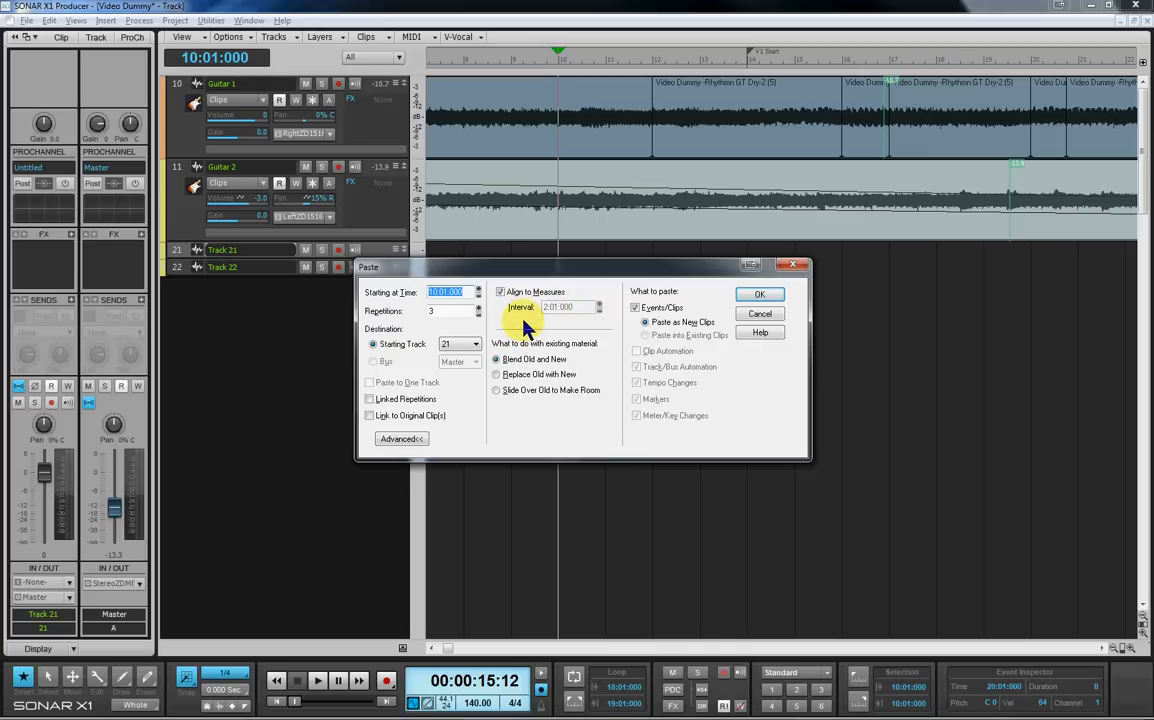
mouse_move(532, 328)
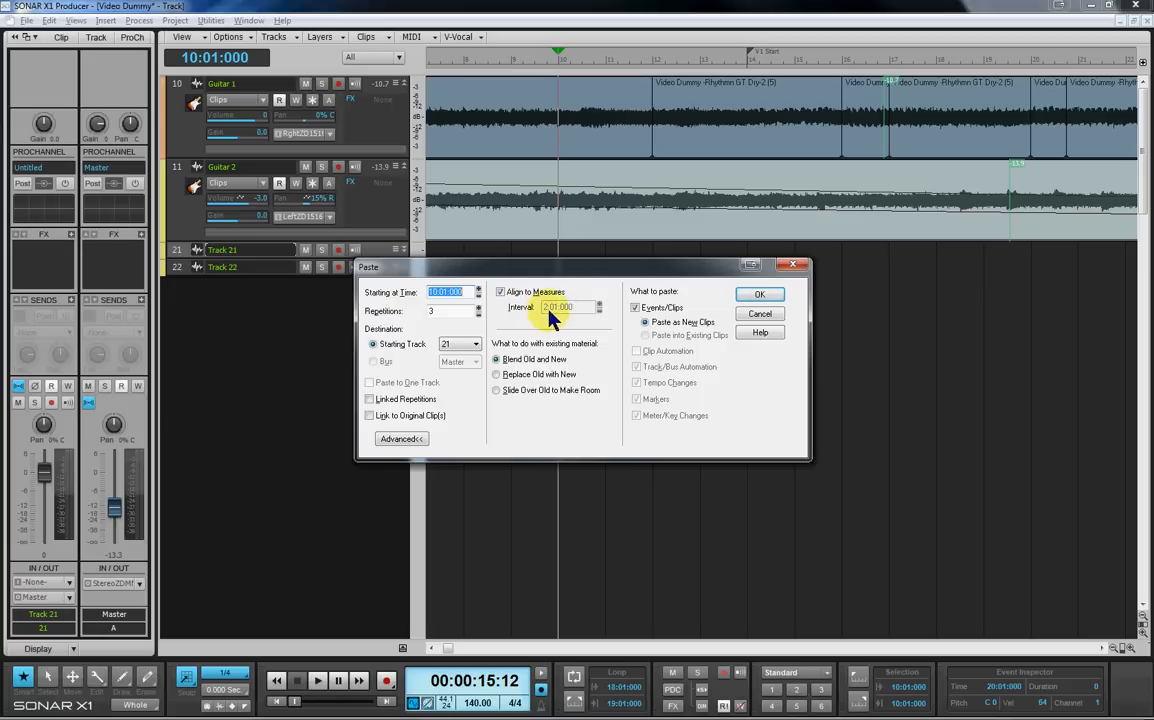
mouse_move(576, 290)
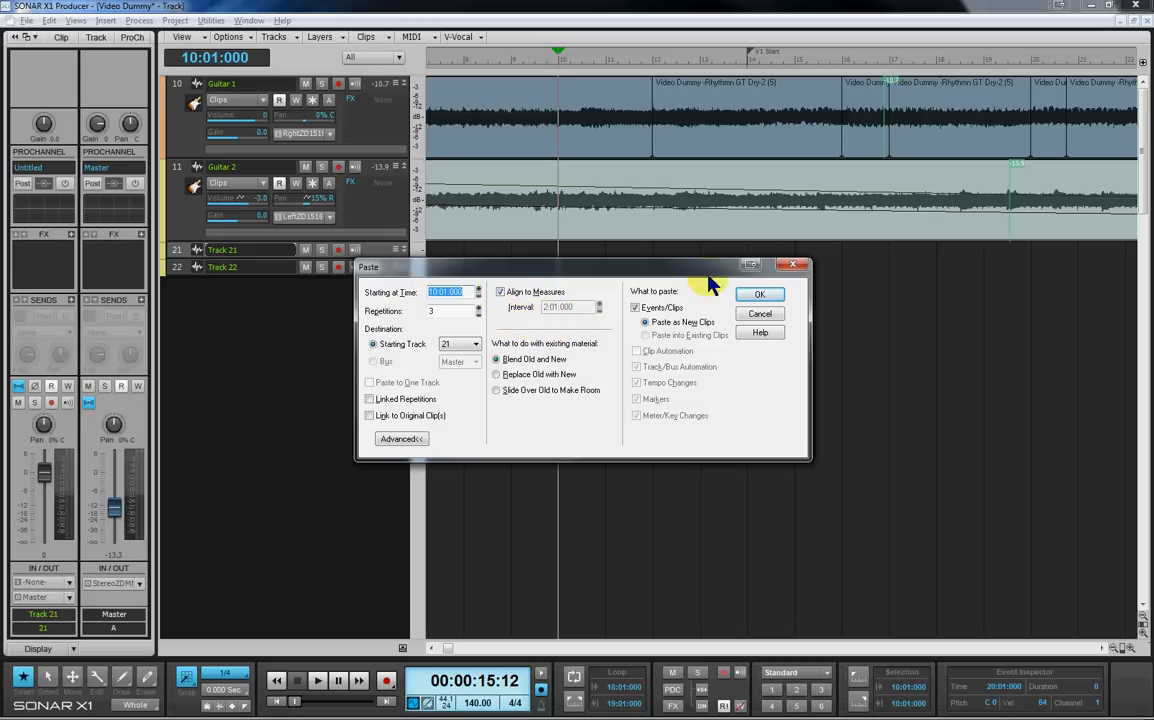
- Apply the three-copy paste with the wider interval between copies
left_click(760, 292)
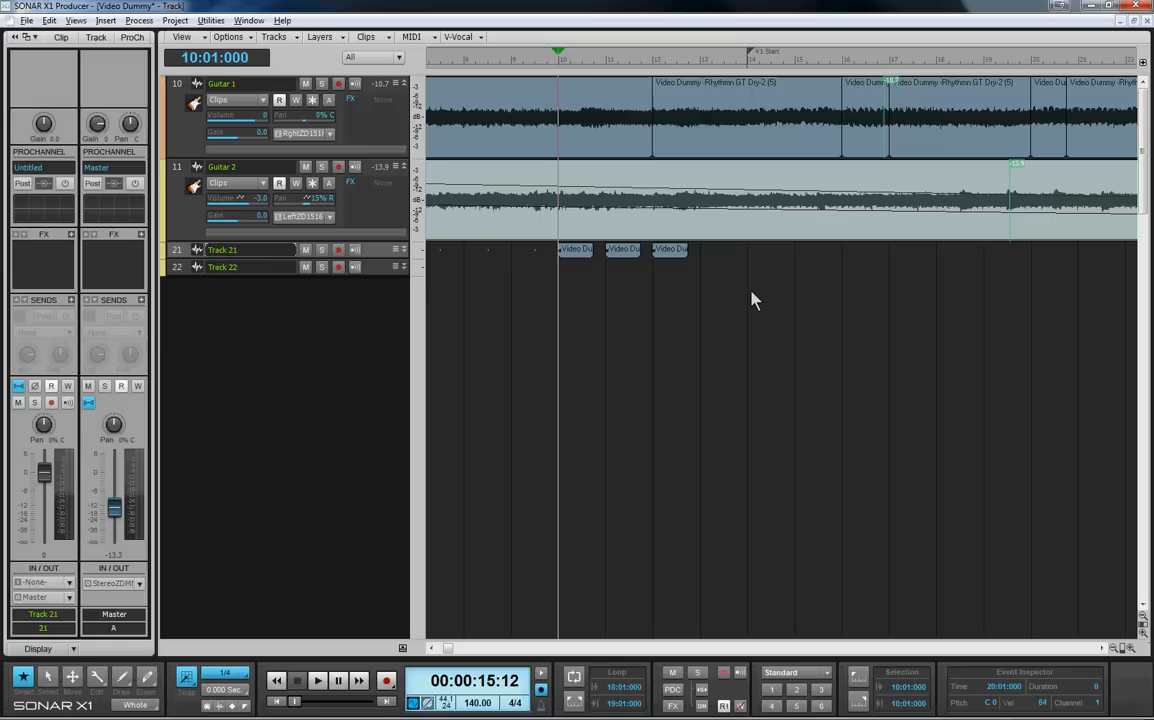
left_click(570, 248)
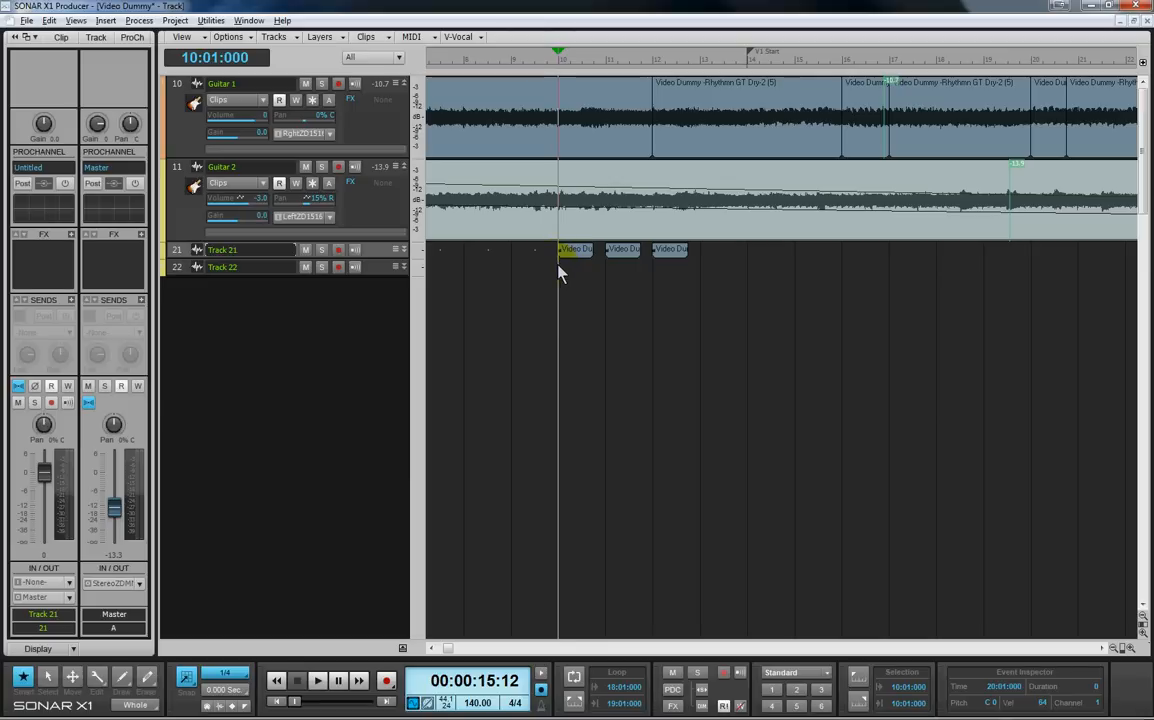
left_click(622, 248)
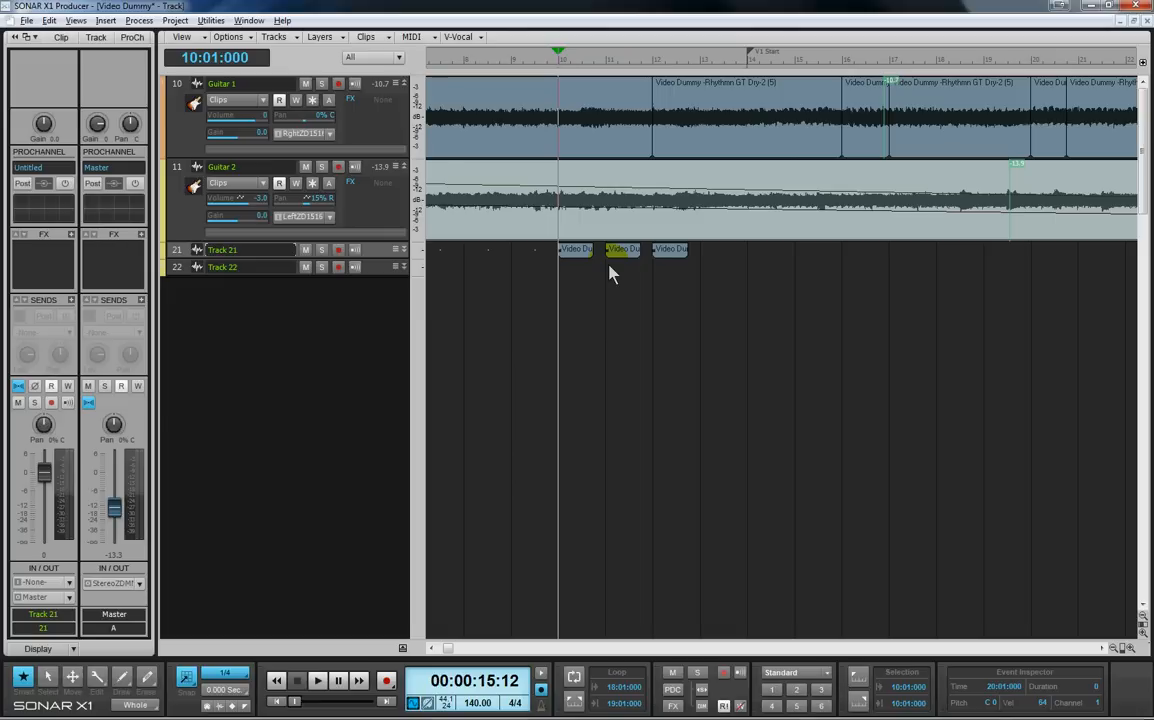
mouse_move(610, 276)
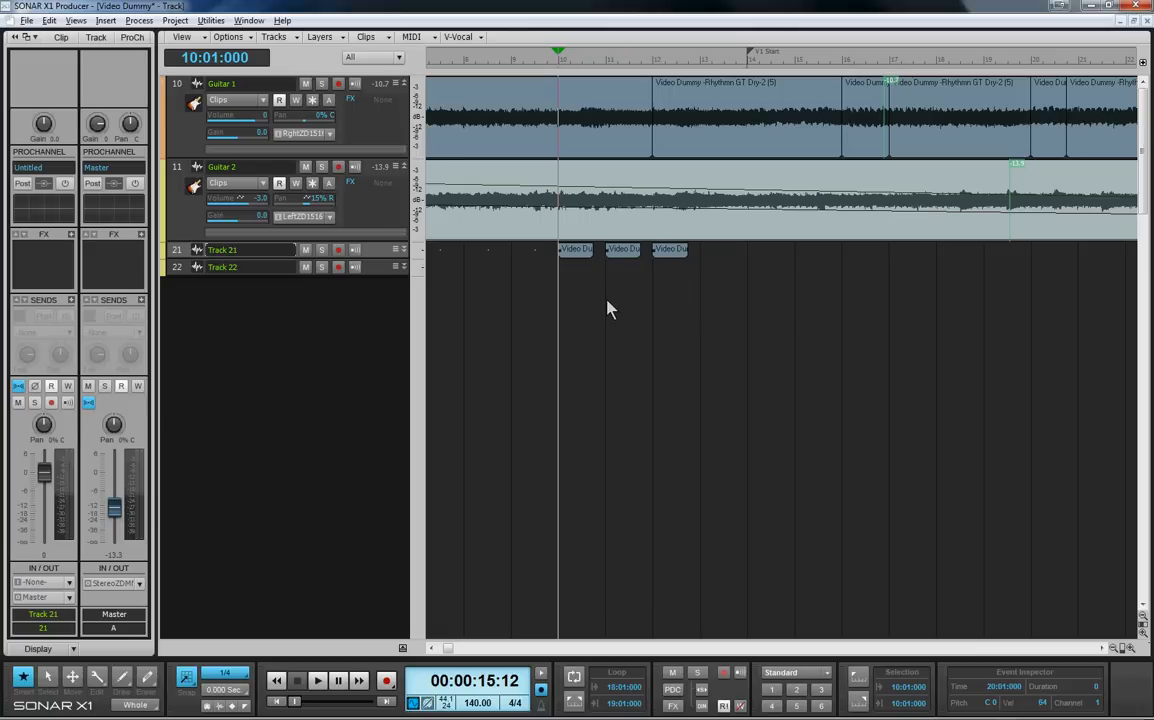
mouse_move(728, 284)
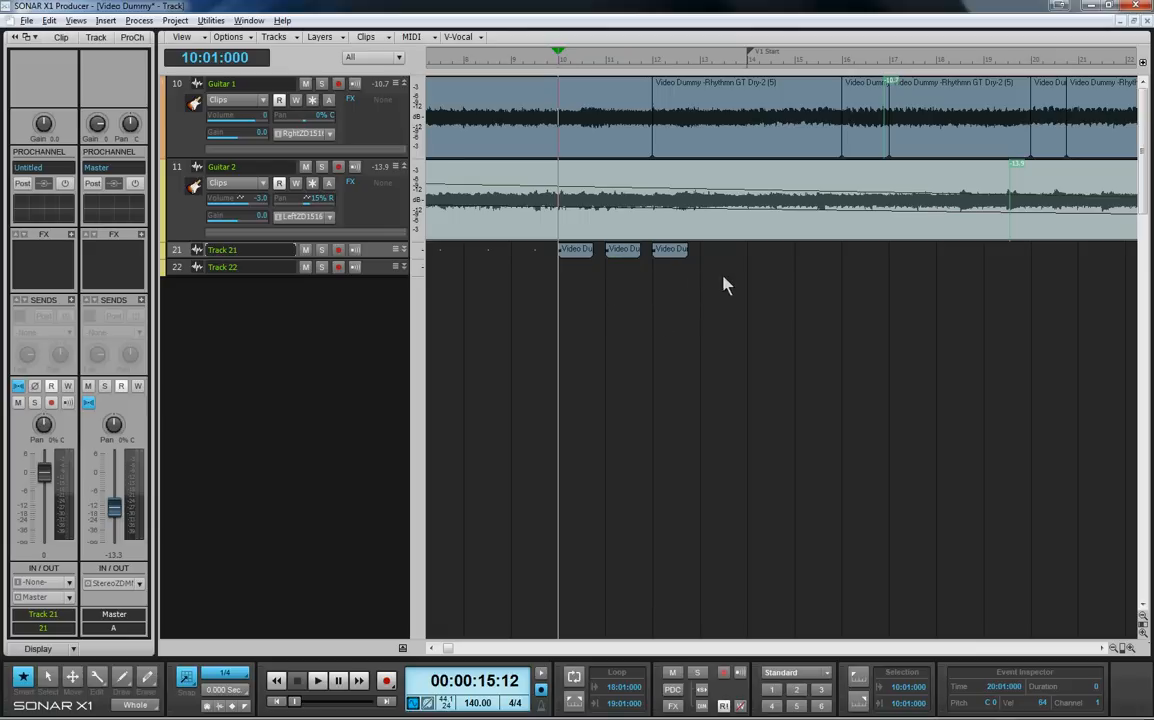
mouse_move(616, 296)
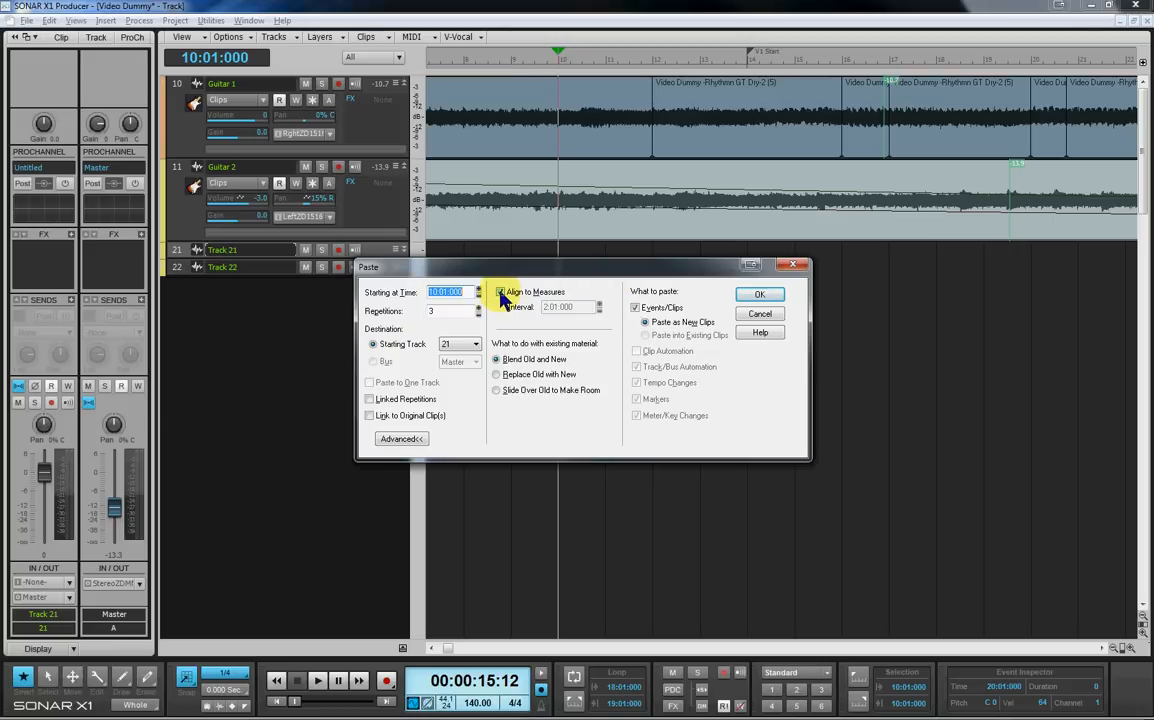
- Edit the Paste Special interval toward 1:04:000 with Repetitions at 3
left_click(500, 292)
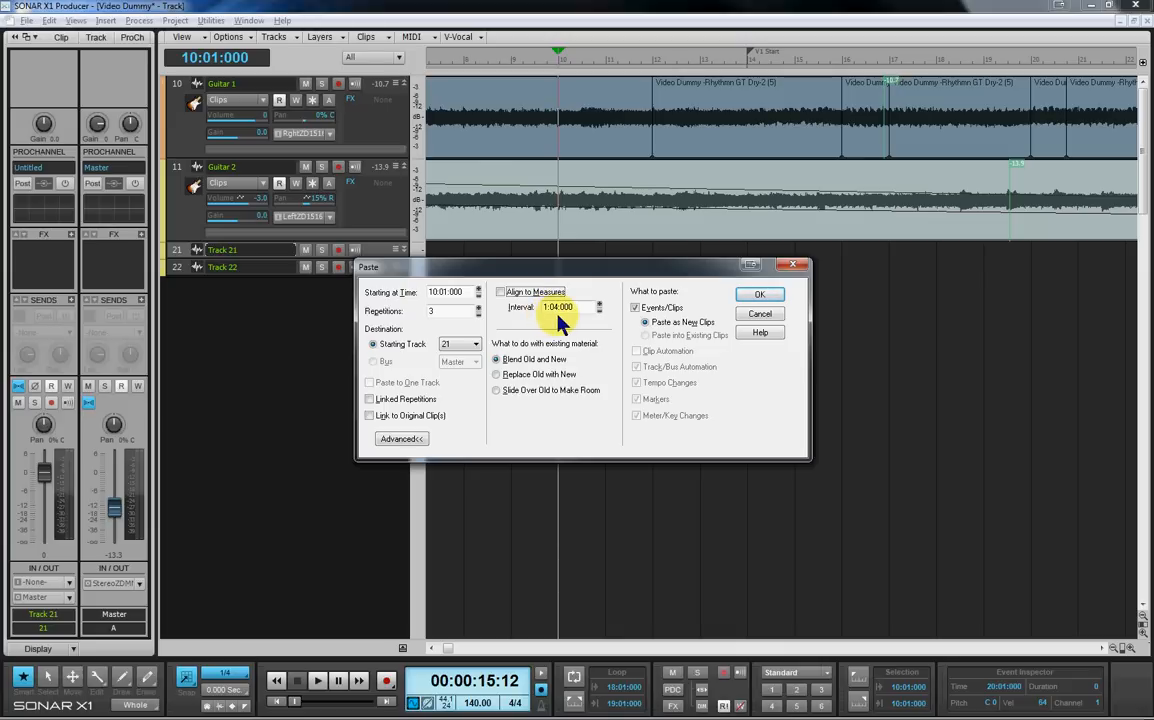
mouse_move(548, 328)
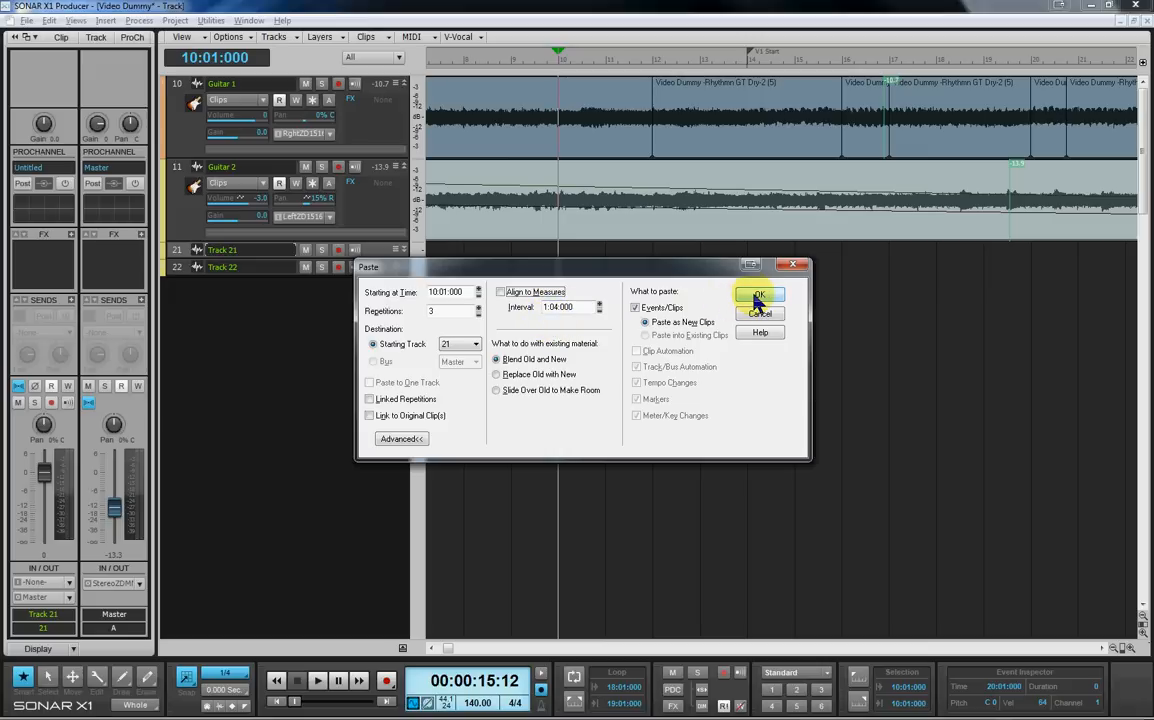
- Apply the 1:04:000-interval paste, move the Now time near measure 11 and select the pasted clip
left_click(760, 298)
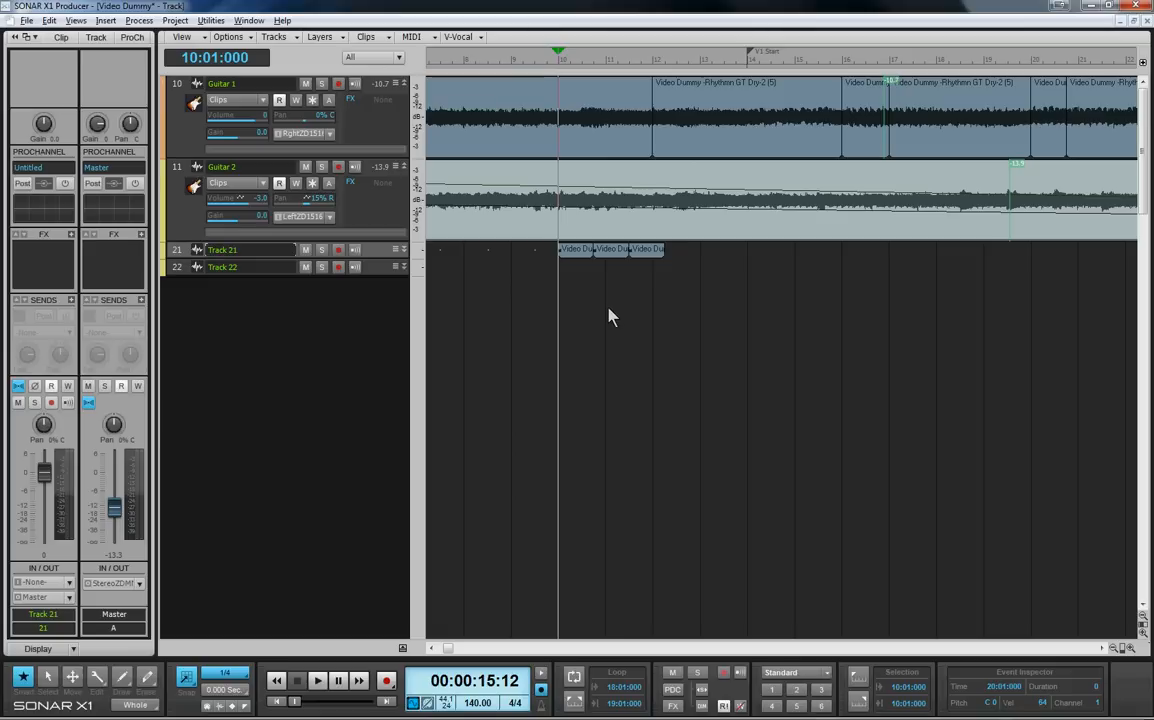
mouse_move(600, 312)
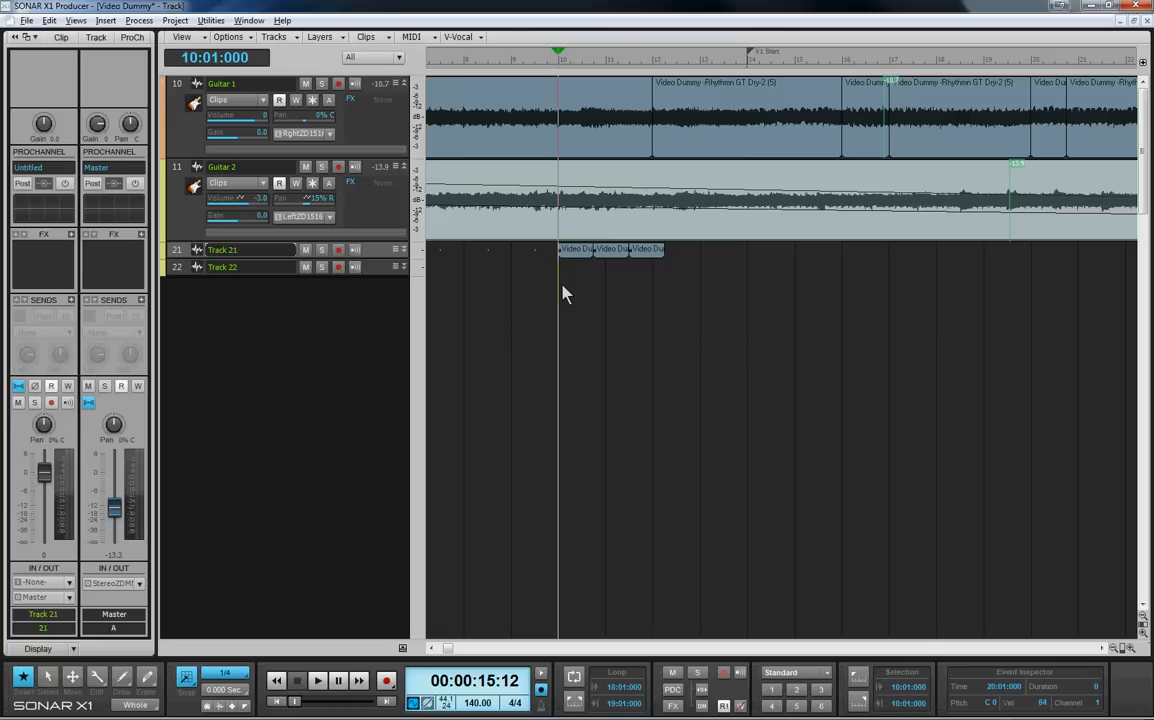
mouse_move(564, 290)
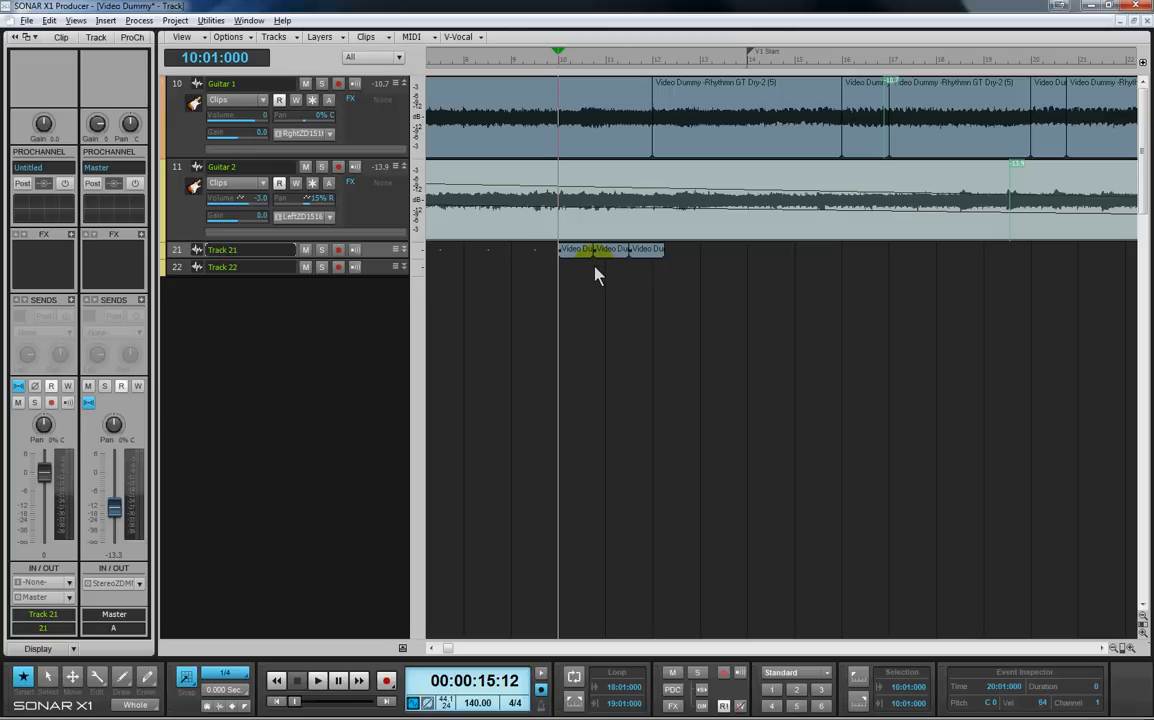
mouse_move(596, 70)
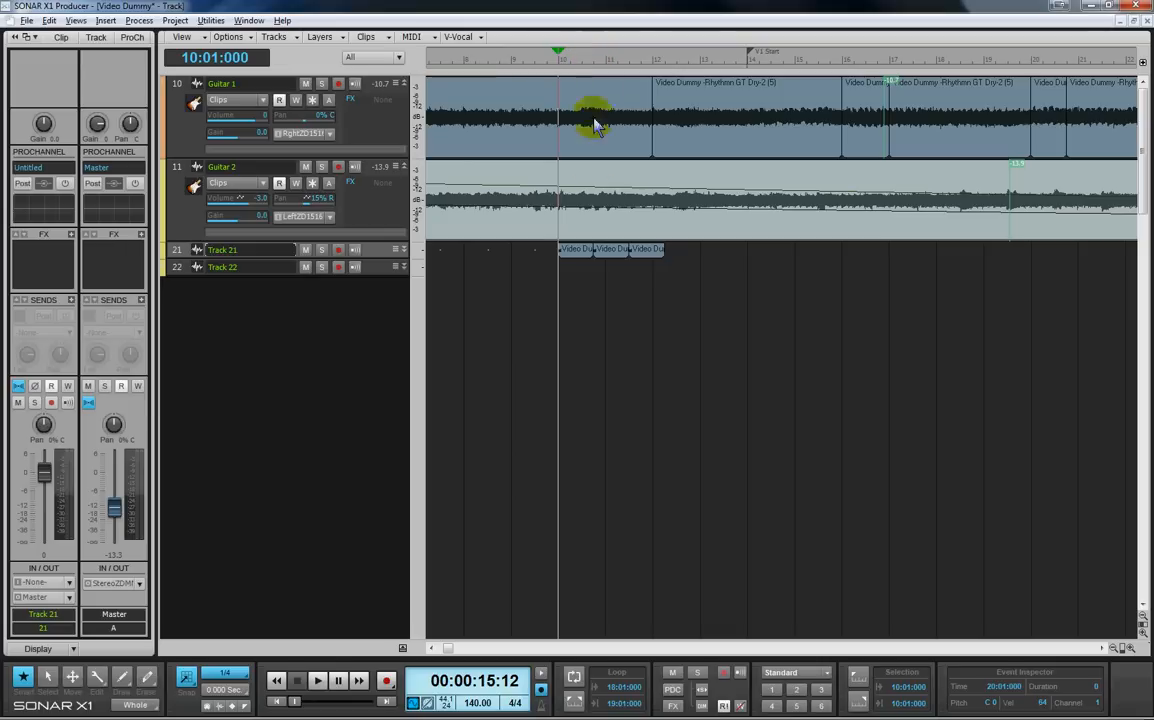
mouse_move(596, 280)
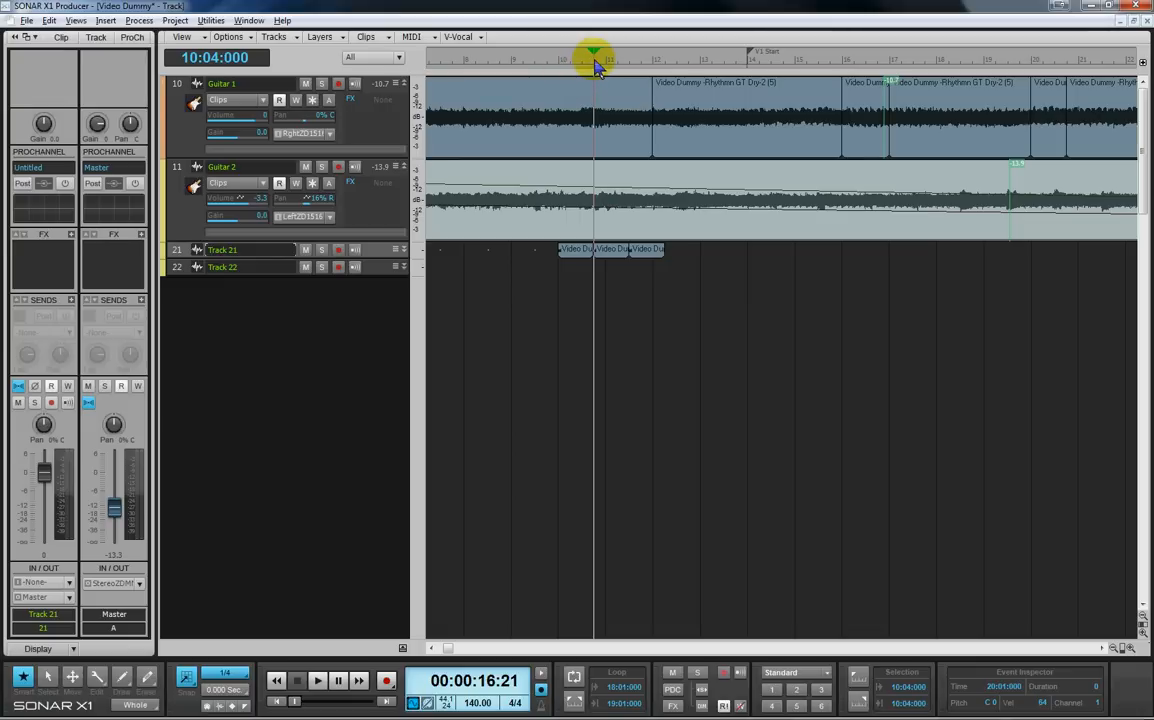
mouse_move(630, 68)
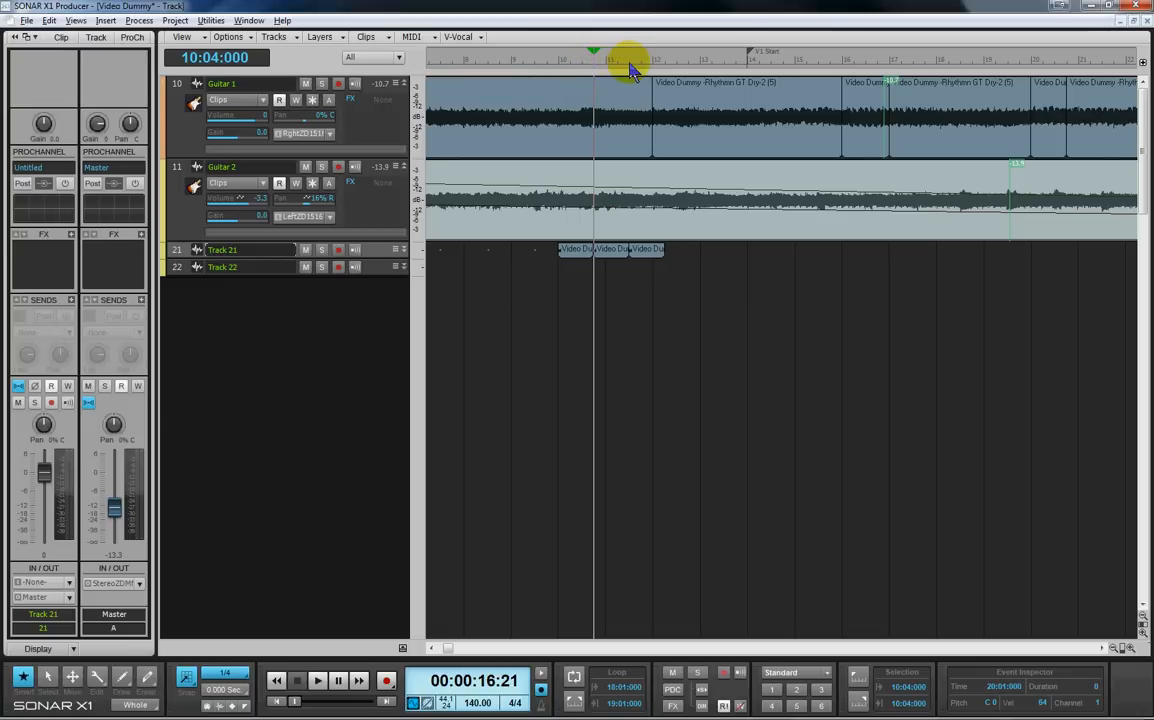
mouse_move(596, 78)
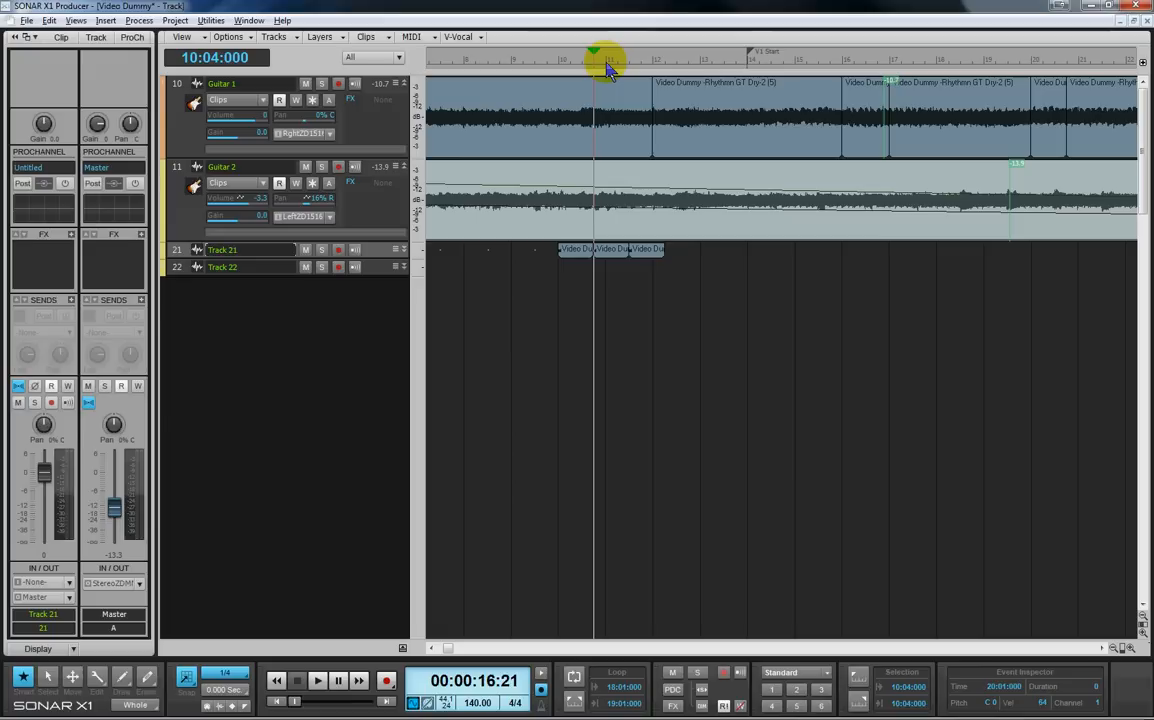
mouse_move(636, 72)
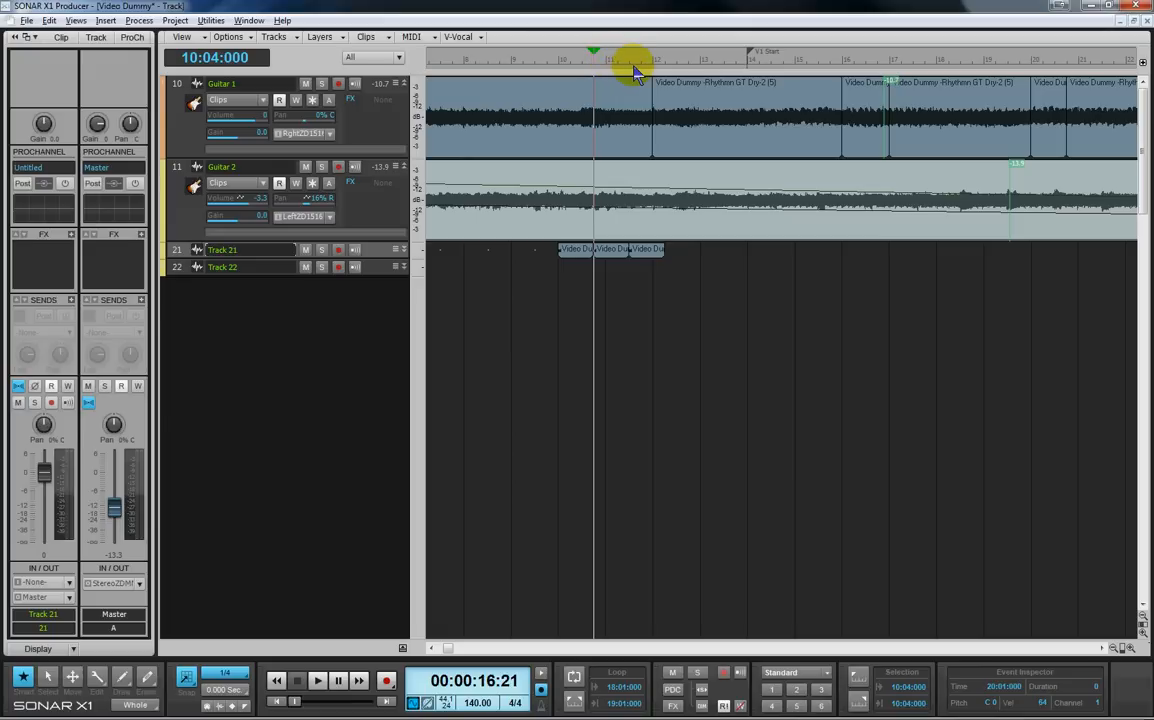
left_click(628, 52)
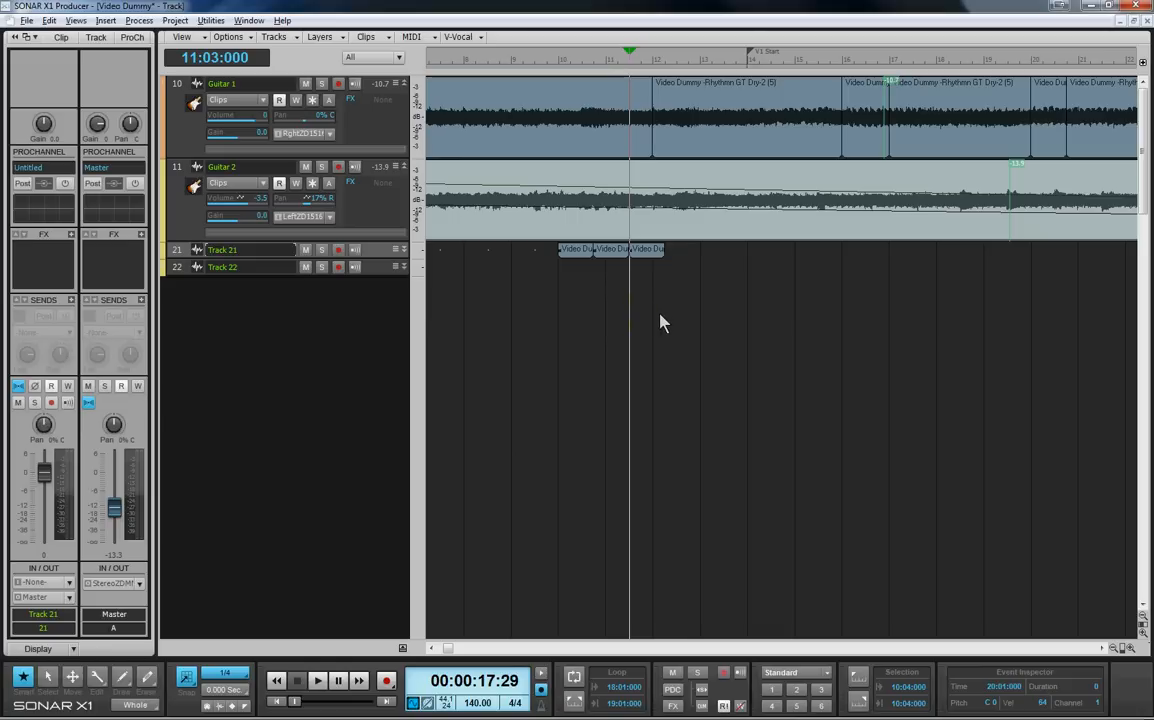
mouse_move(672, 292)
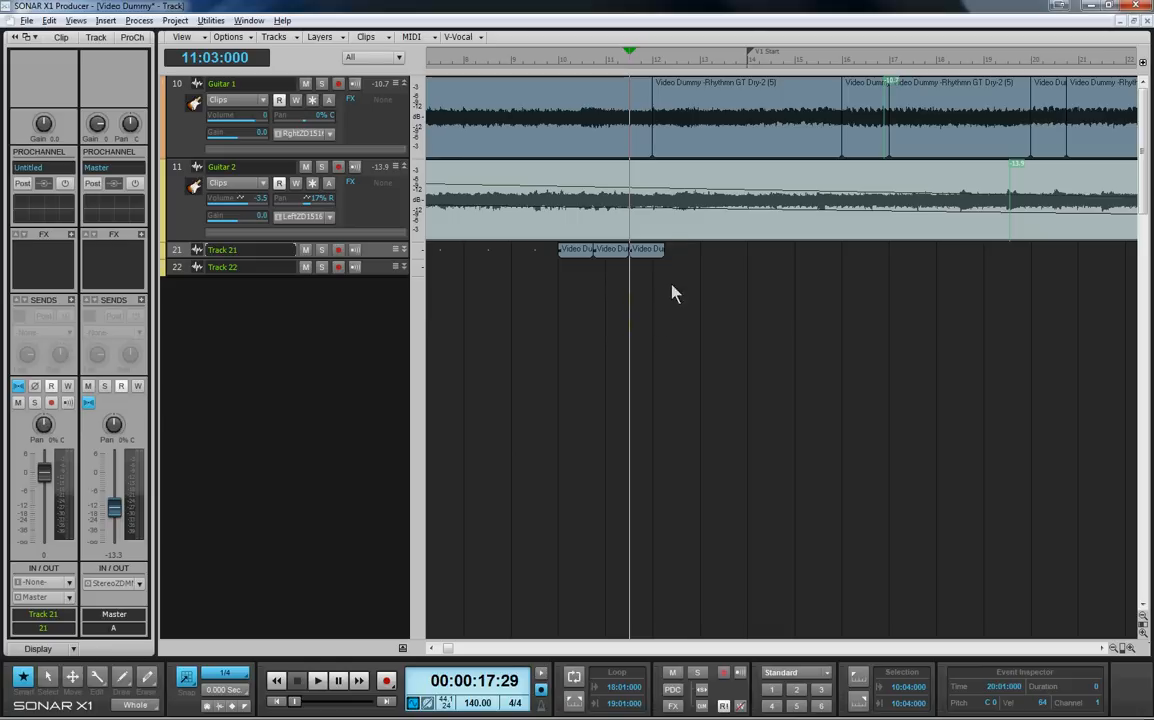
left_click(586, 248)
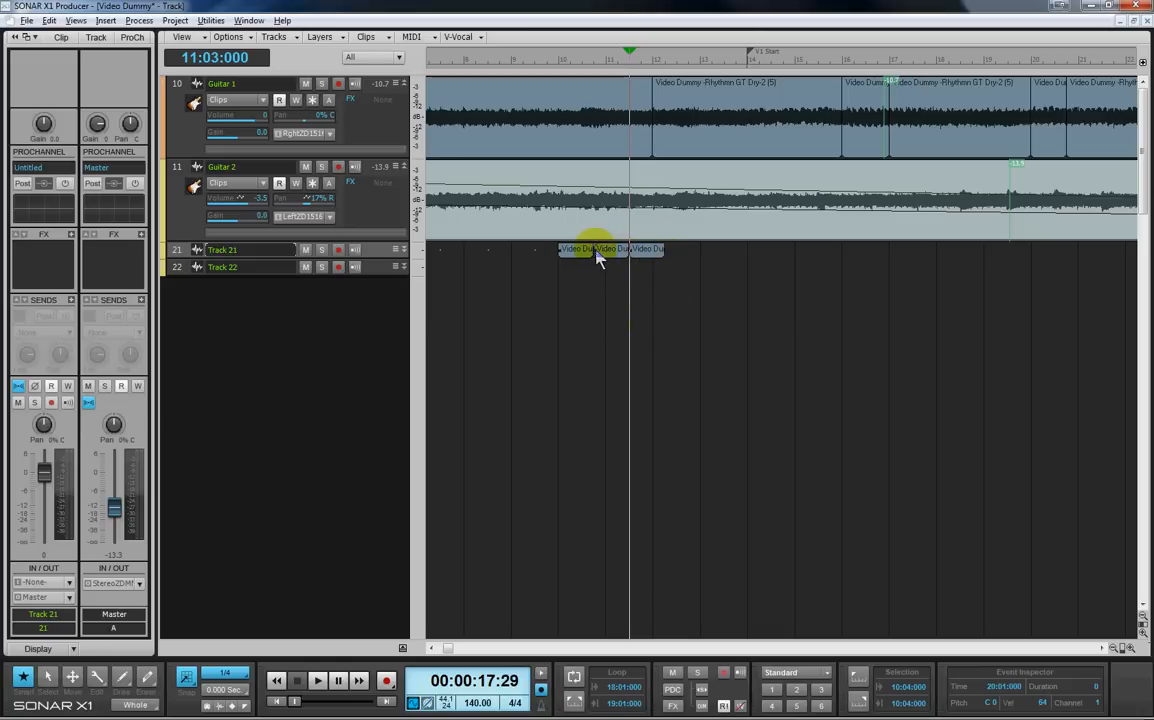
mouse_move(648, 302)
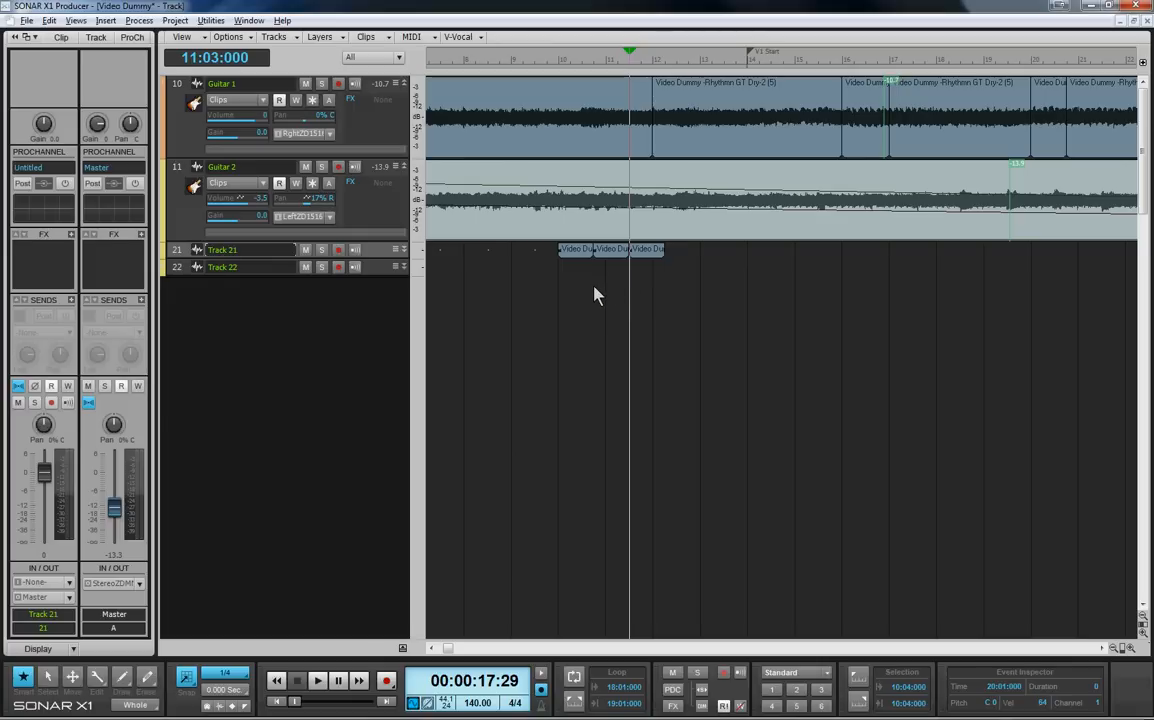
mouse_move(752, 348)
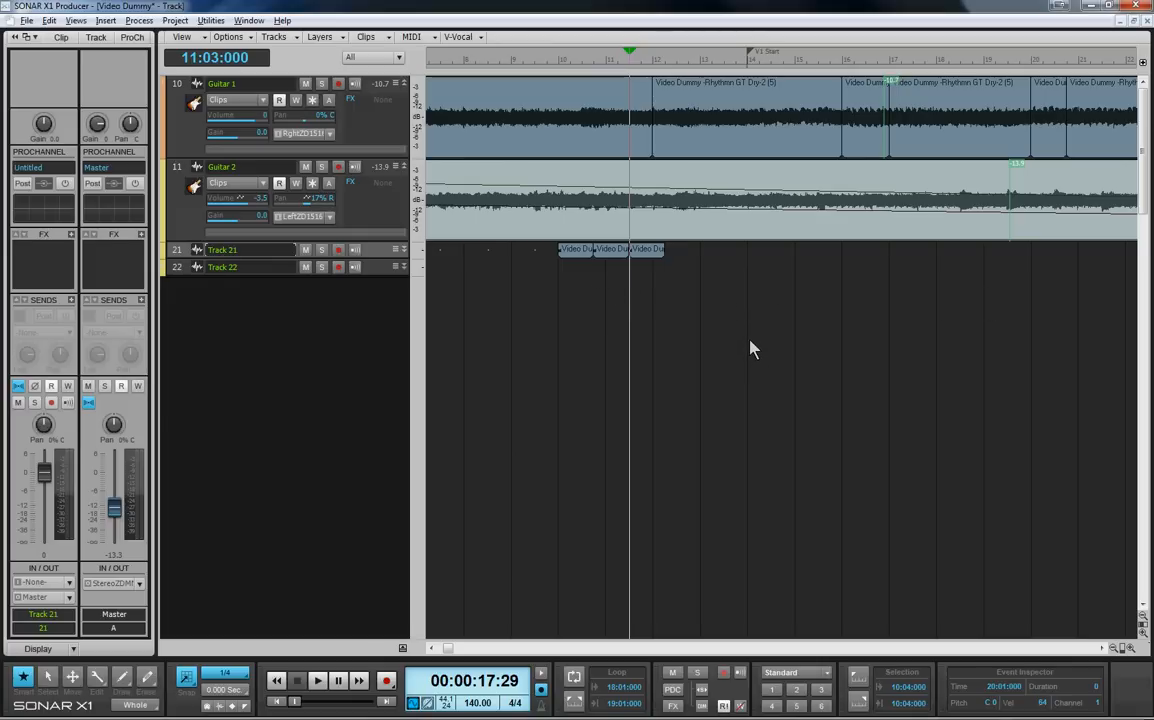
mouse_move(724, 352)
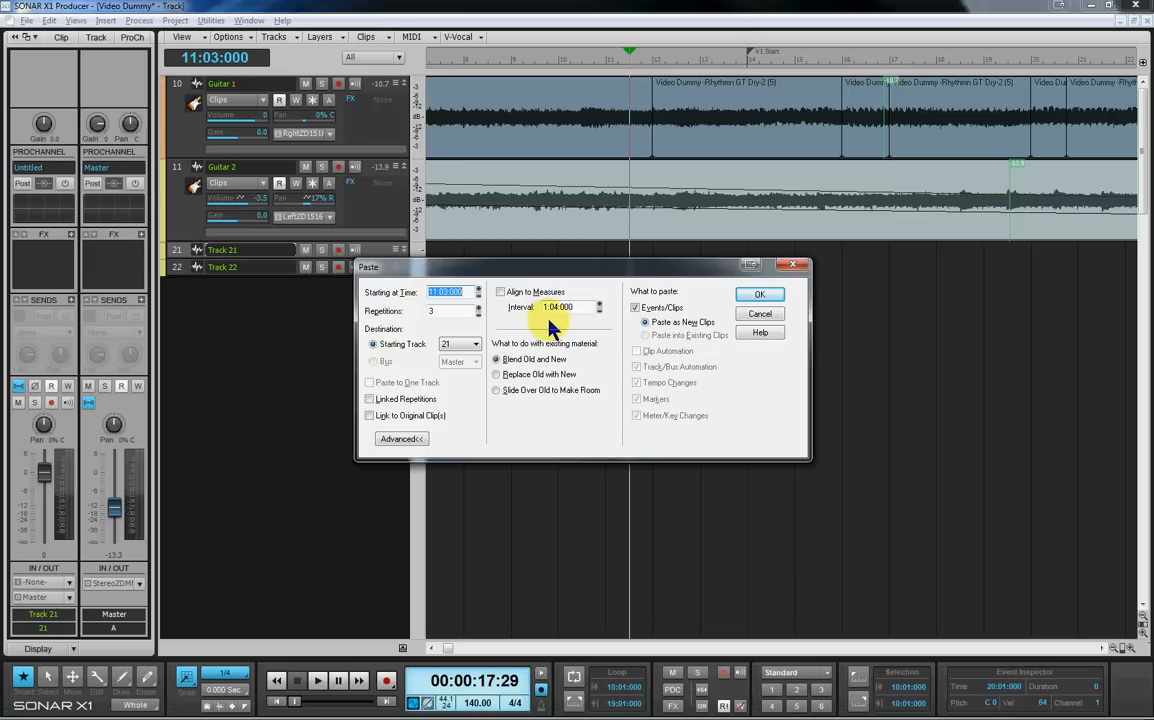
mouse_move(580, 316)
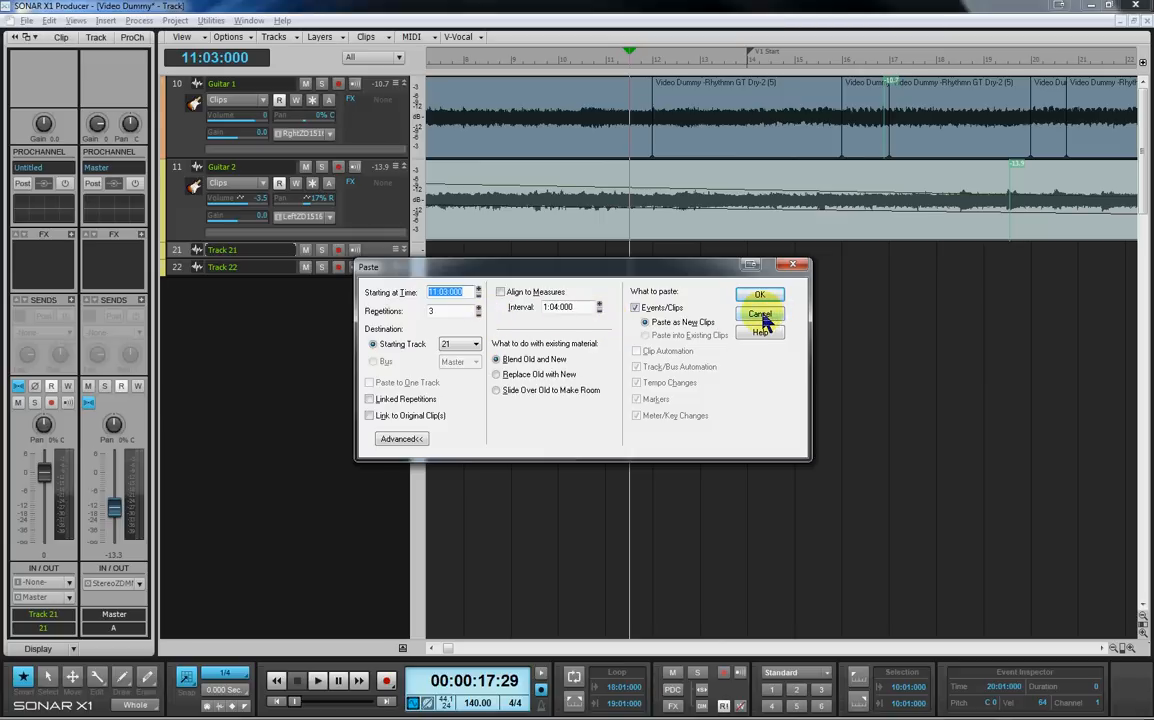
- Close the Paste dialog so the Now time can return to 10:01:000
left_click(760, 314)
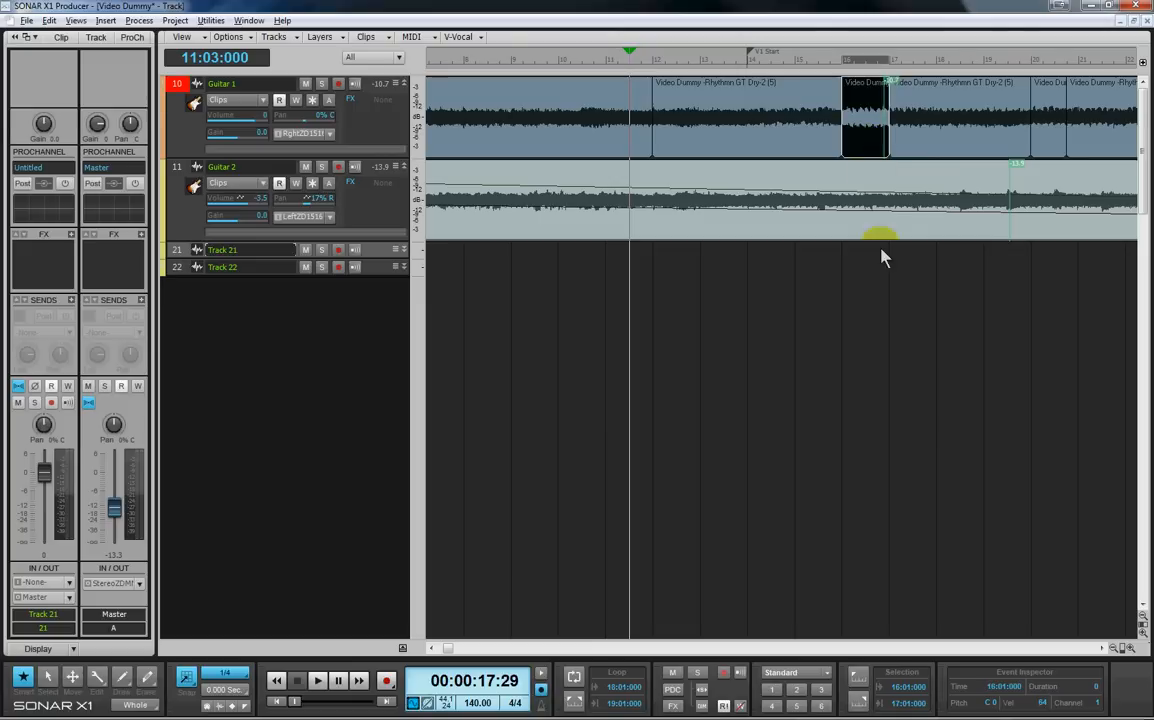
mouse_move(850, 436)
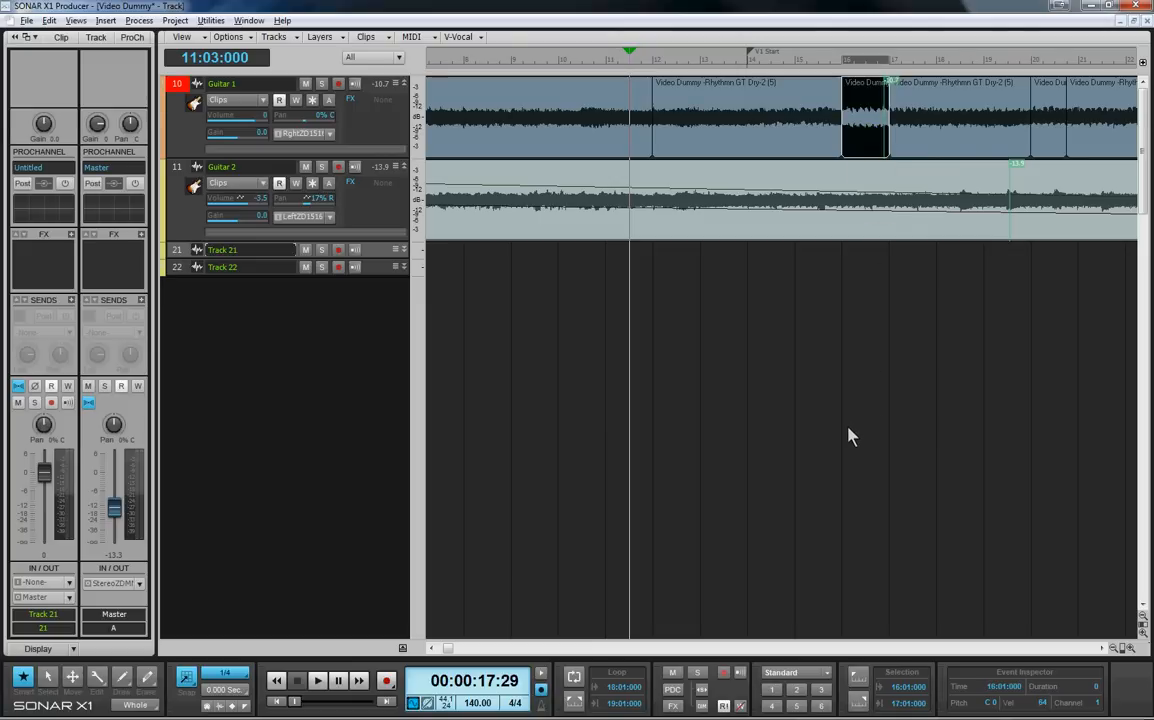
mouse_move(628, 276)
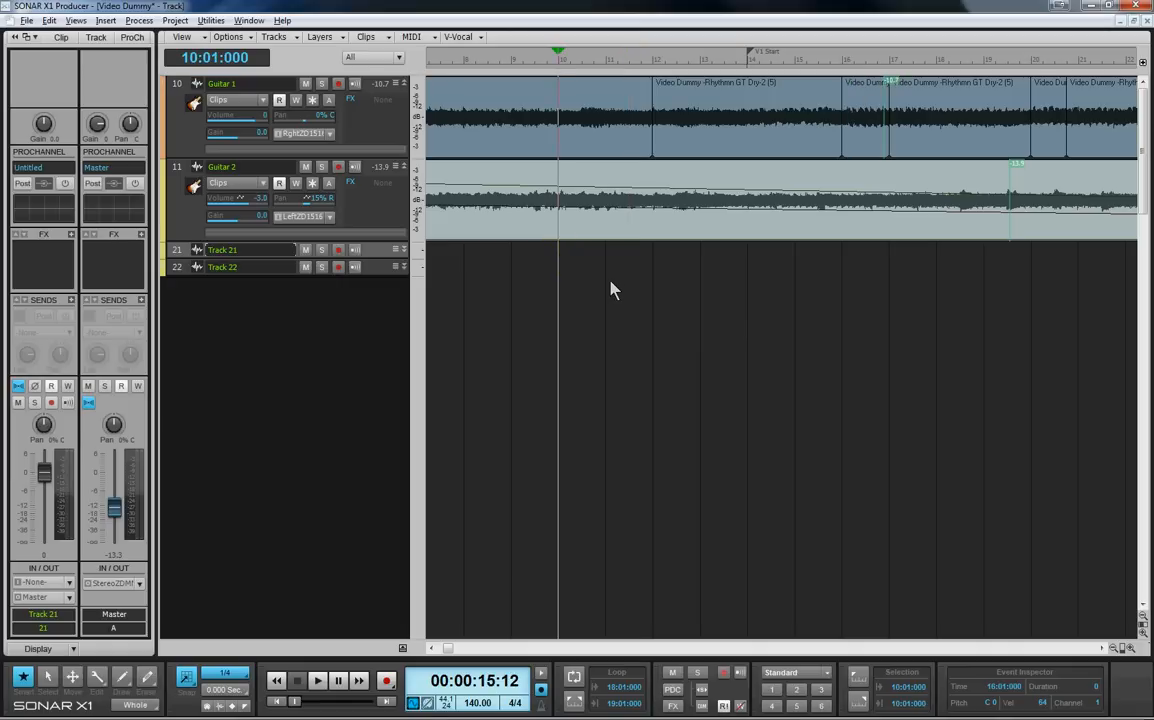
mouse_move(624, 276)
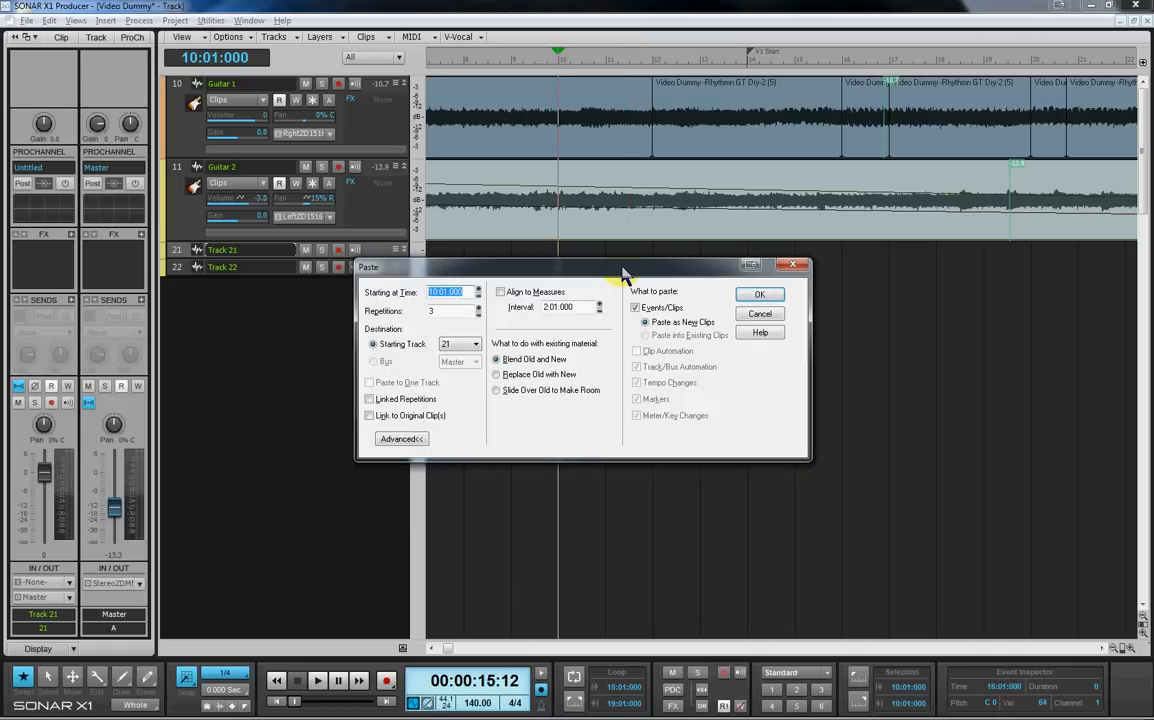
mouse_move(550, 288)
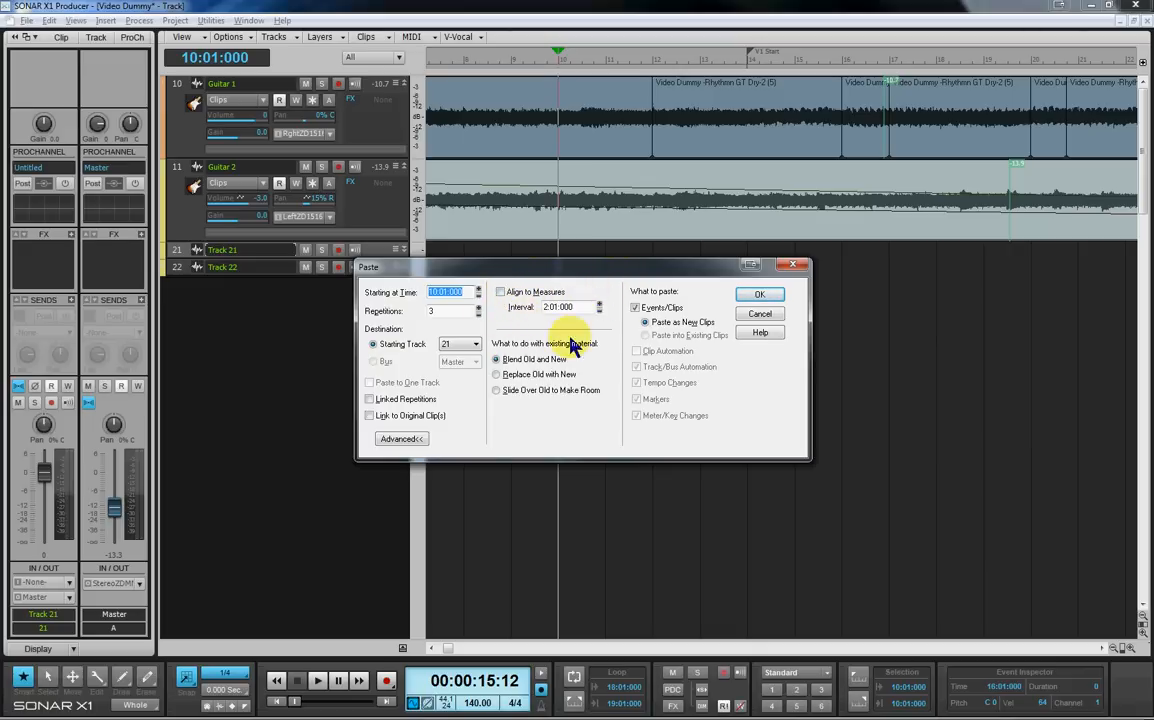
mouse_move(596, 336)
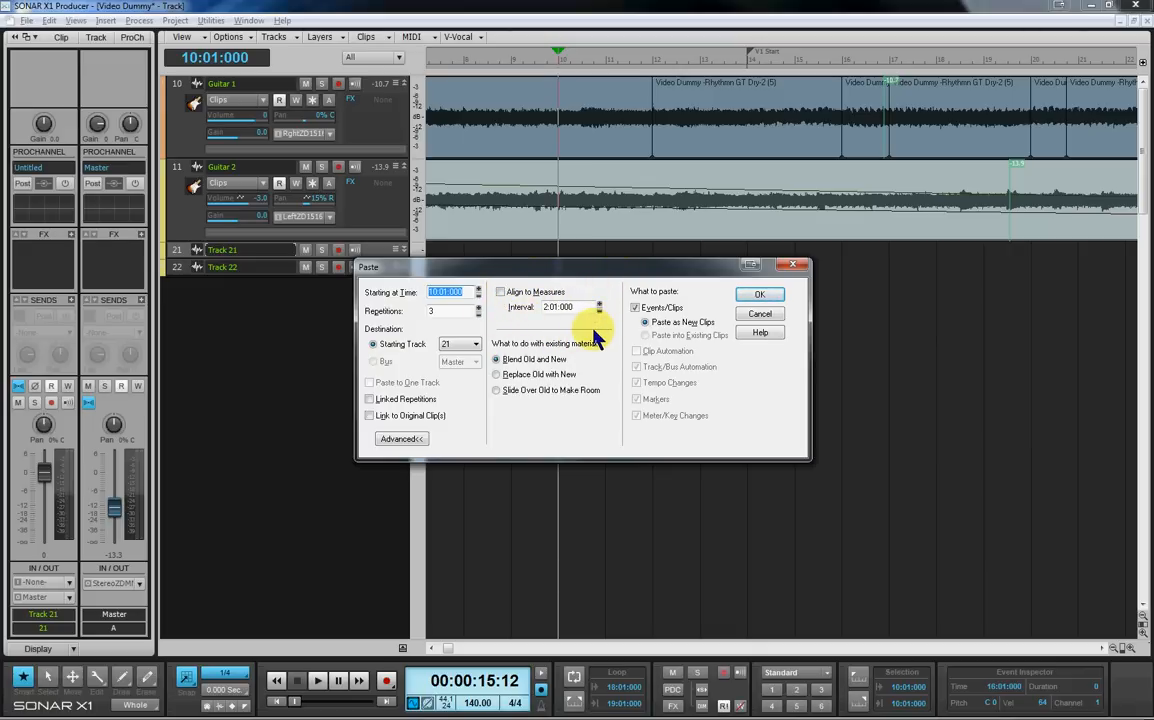
mouse_move(552, 324)
type("4")
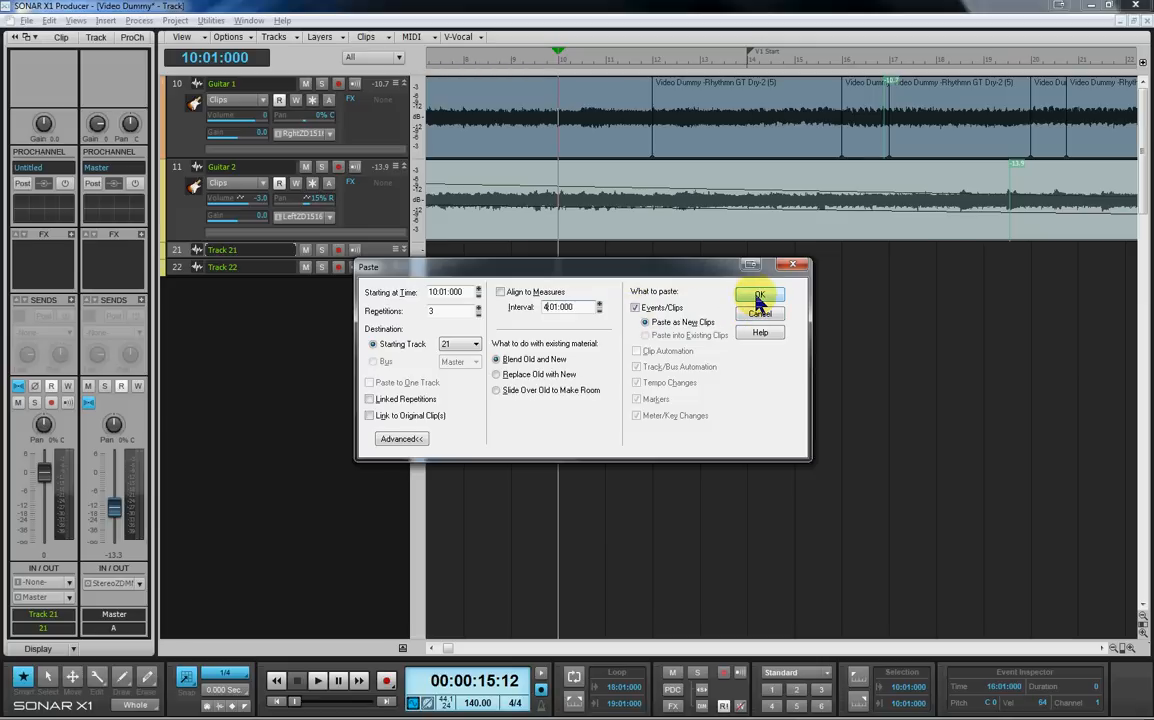
- Apply the paste of three copies at a three-measure interval on the third track
left_click(760, 296)
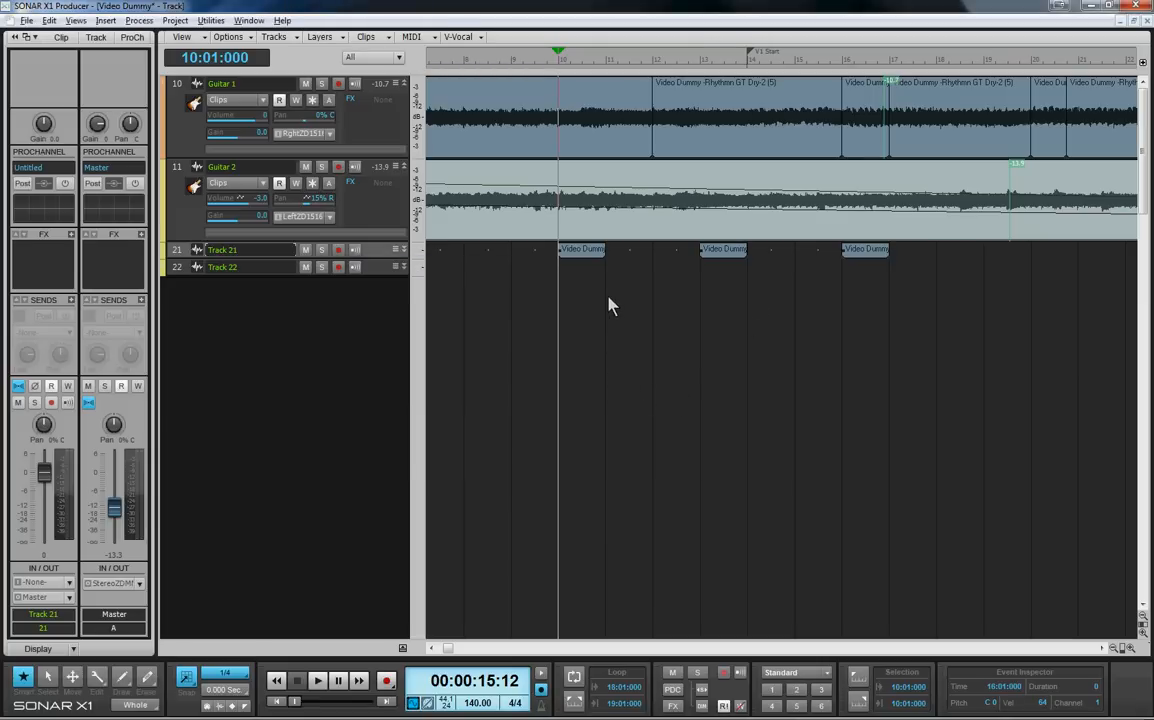
left_click(582, 248)
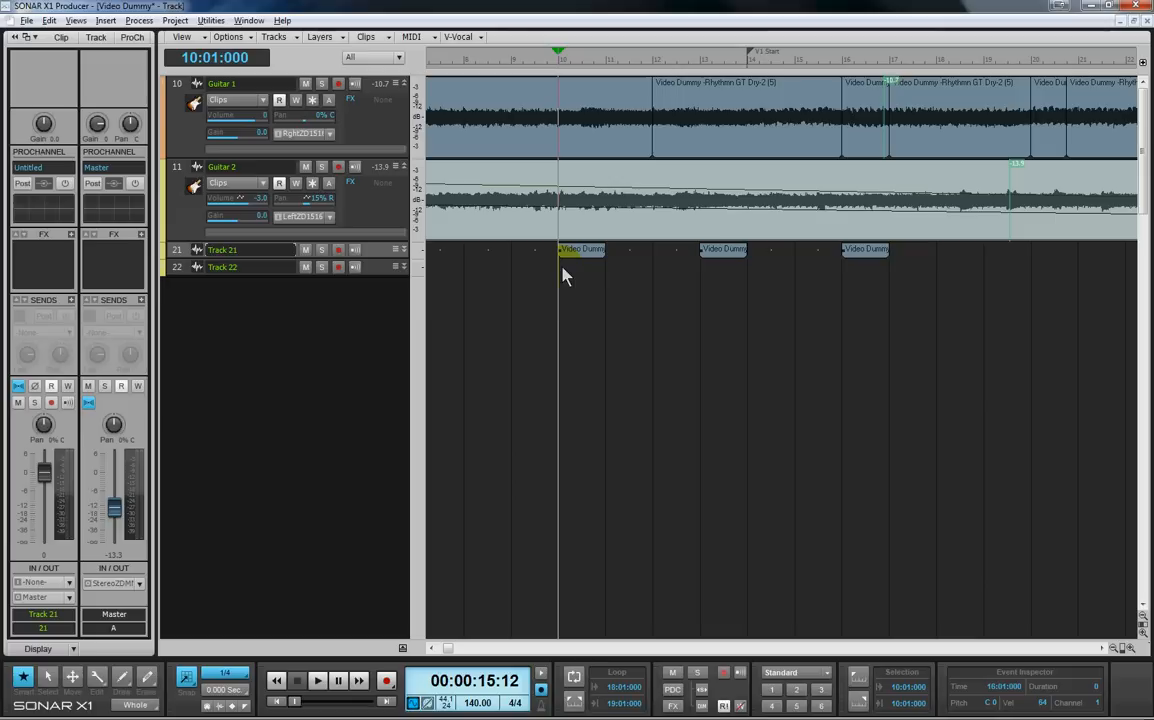
left_click(582, 248)
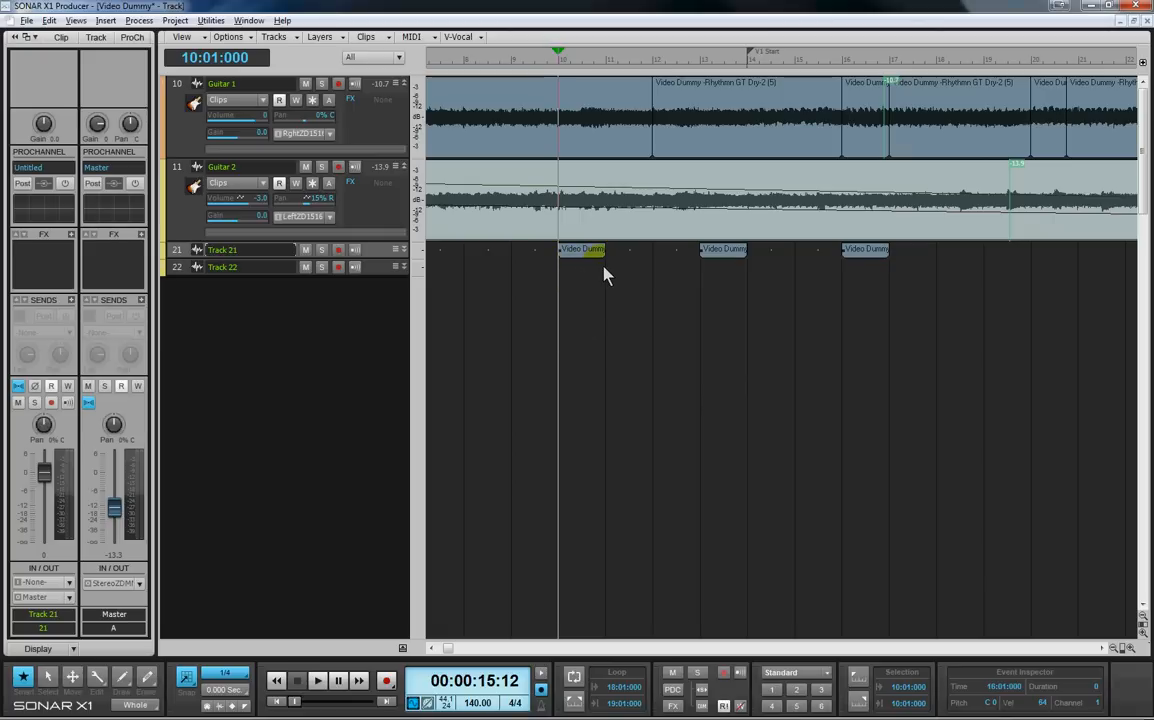
mouse_move(660, 270)
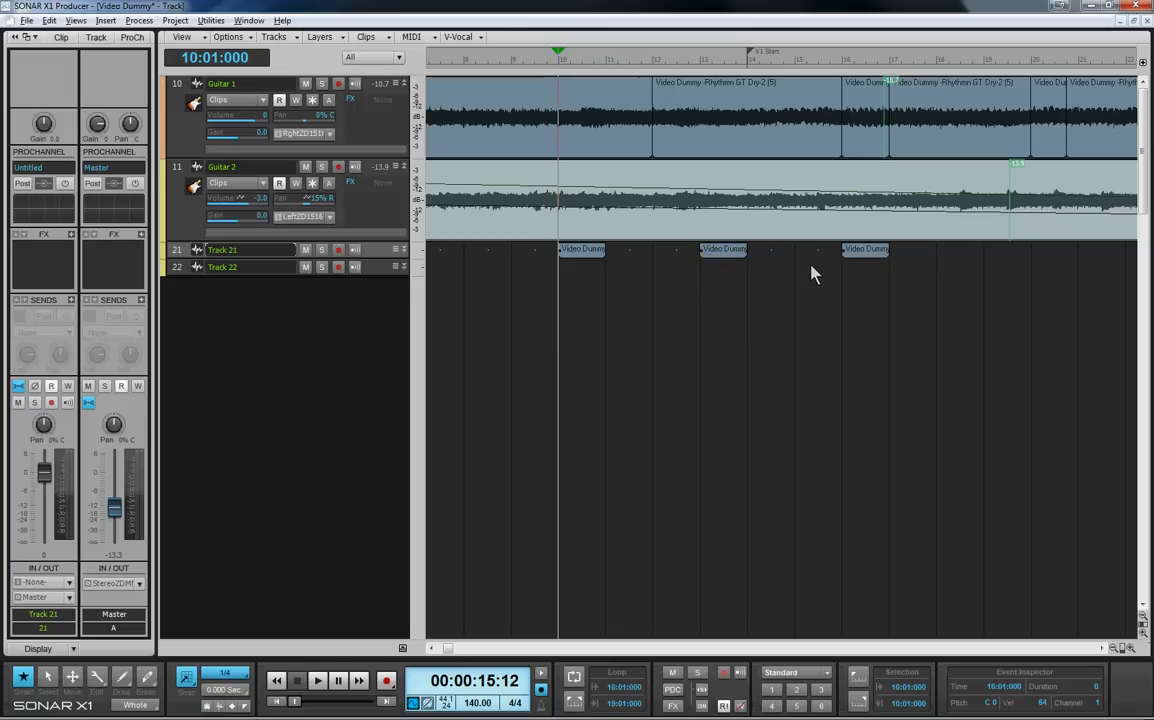
left_click(864, 248)
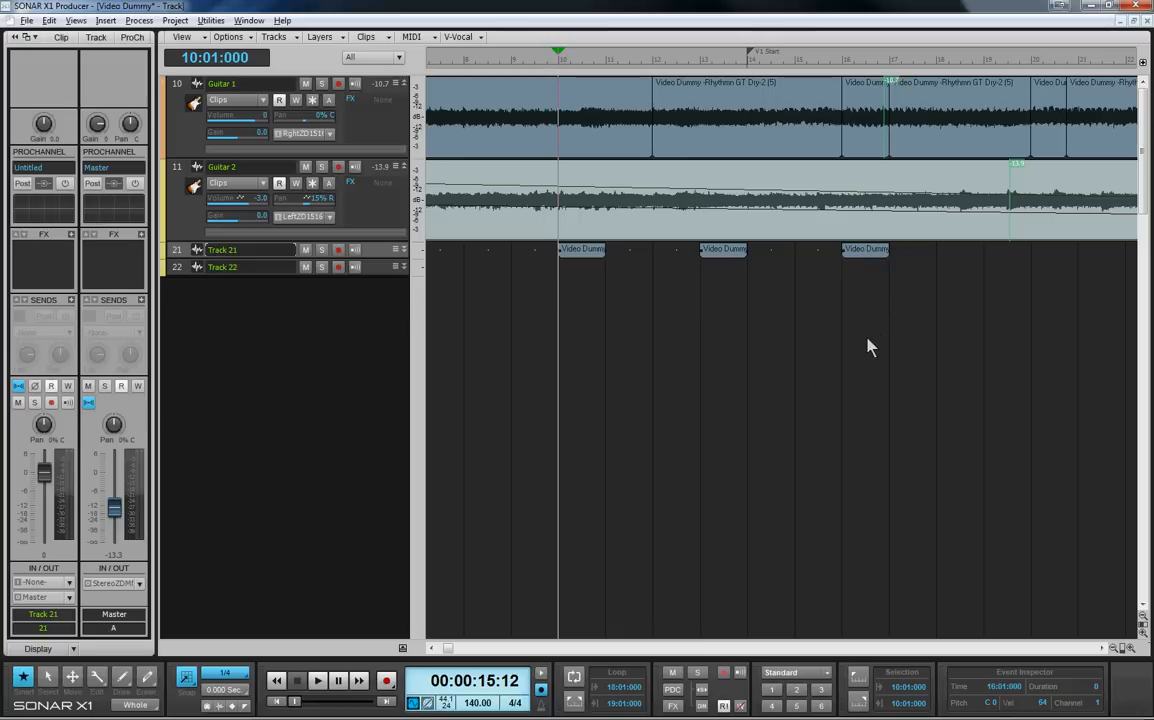
mouse_move(670, 320)
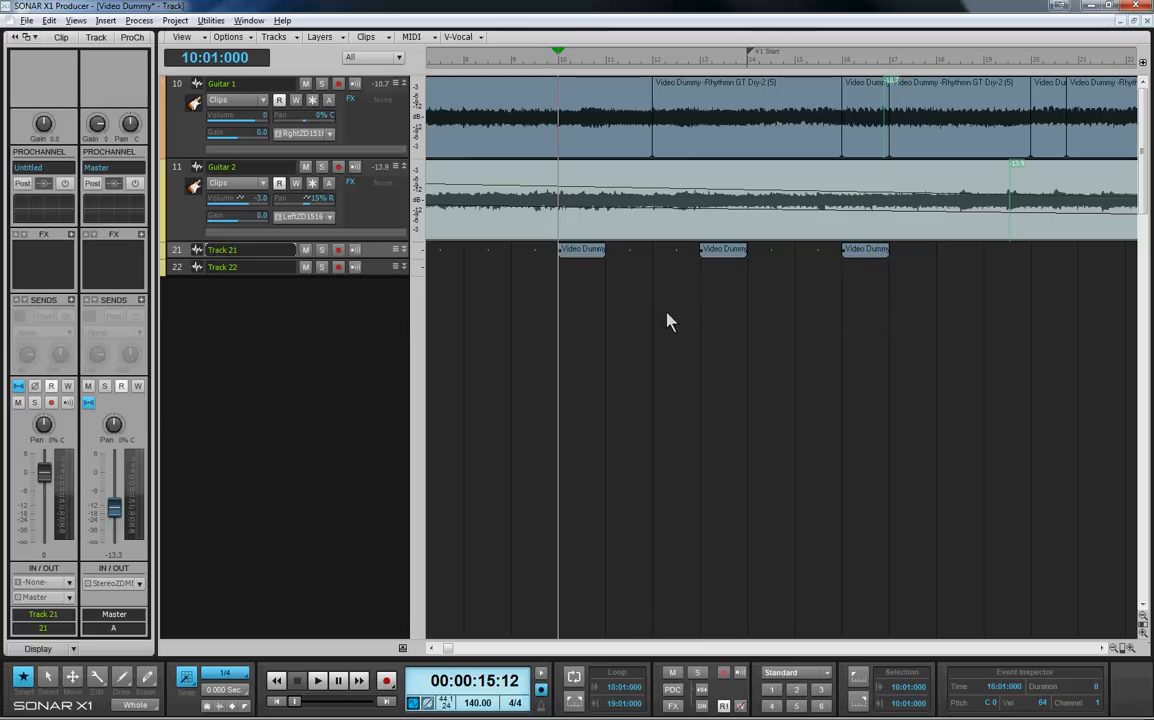
mouse_move(740, 332)
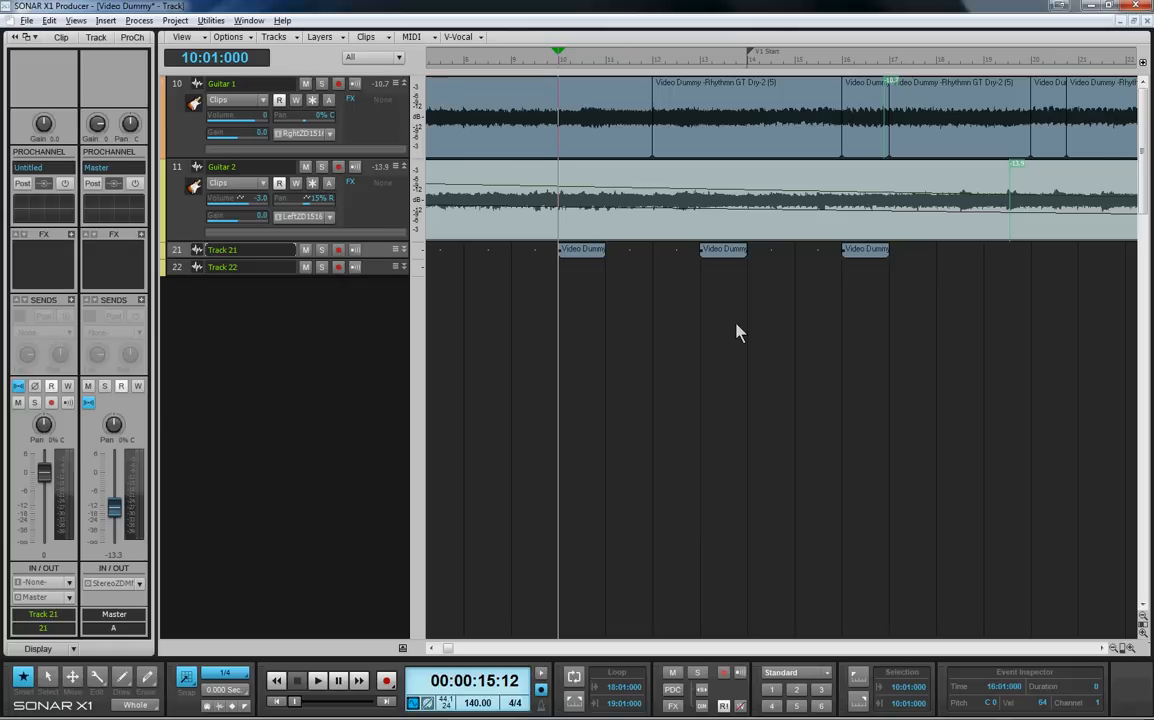
mouse_move(720, 332)
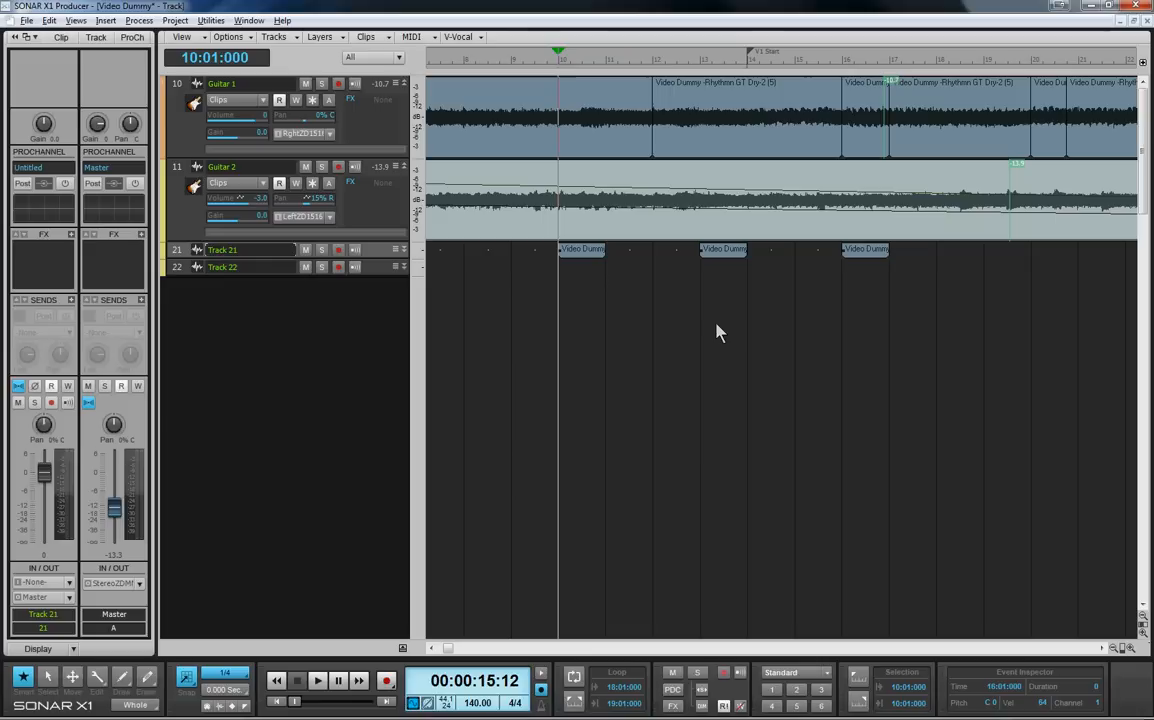
mouse_move(718, 330)
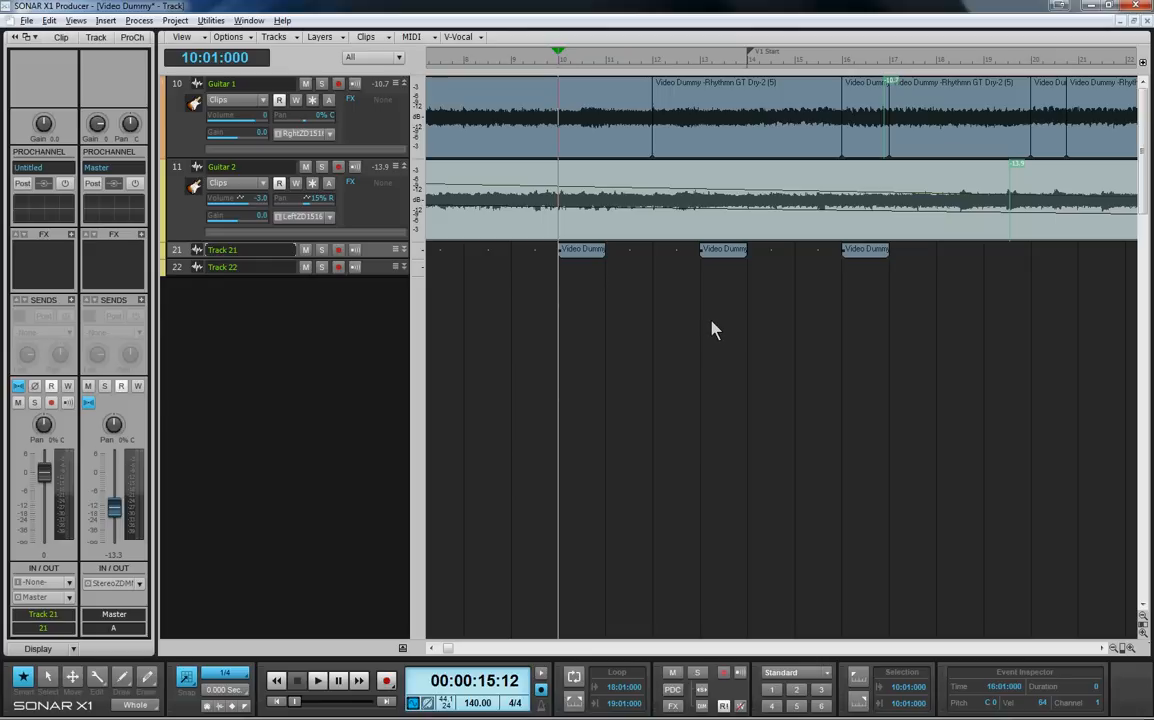
mouse_move(644, 324)
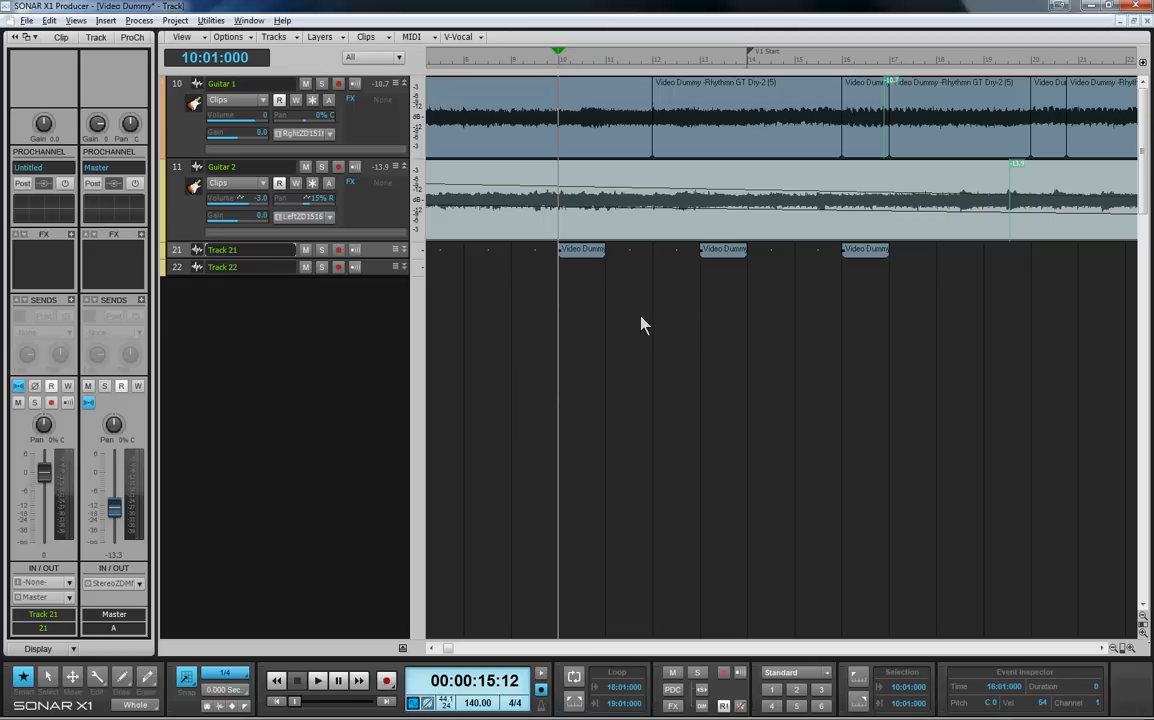